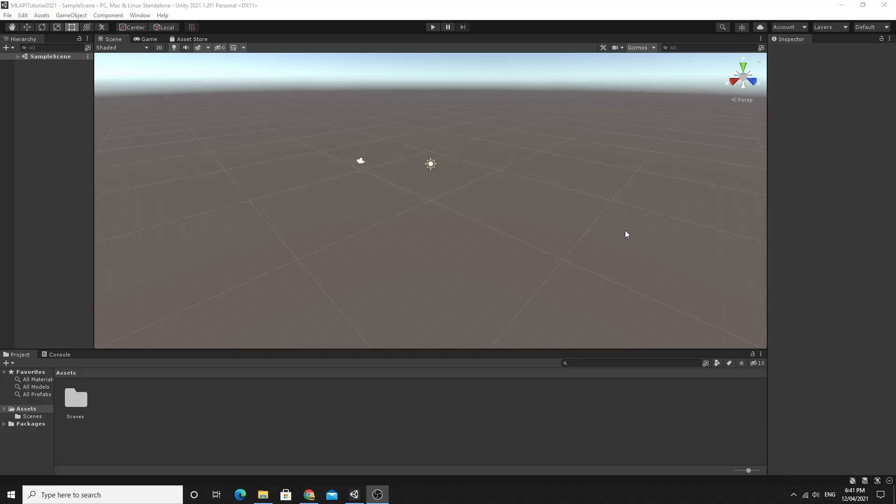
mouse_move(285, 284)
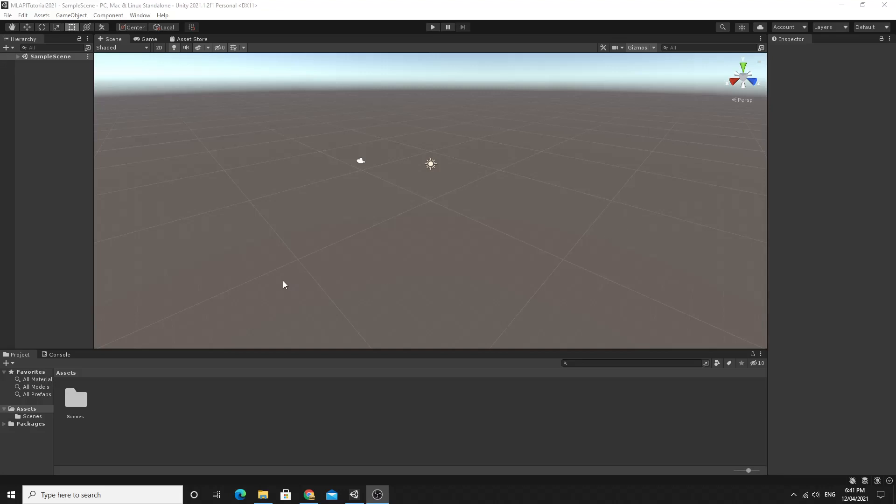
mouse_move(237, 242)
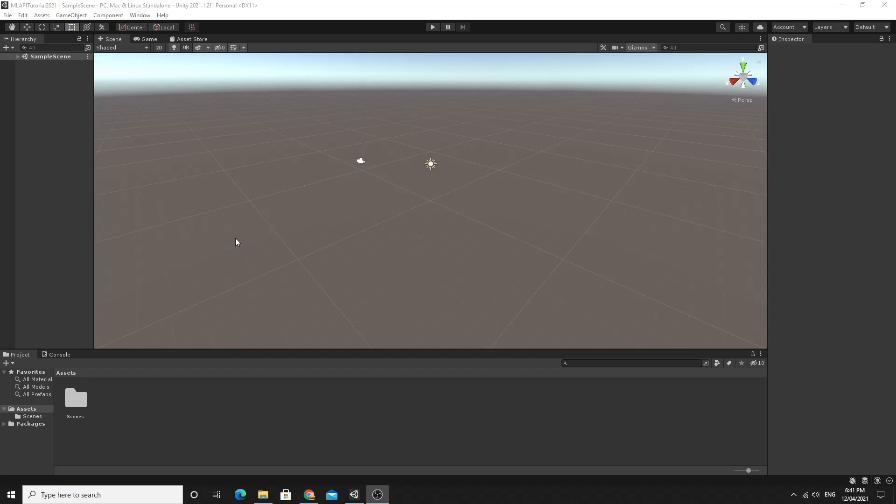
mouse_move(232, 240)
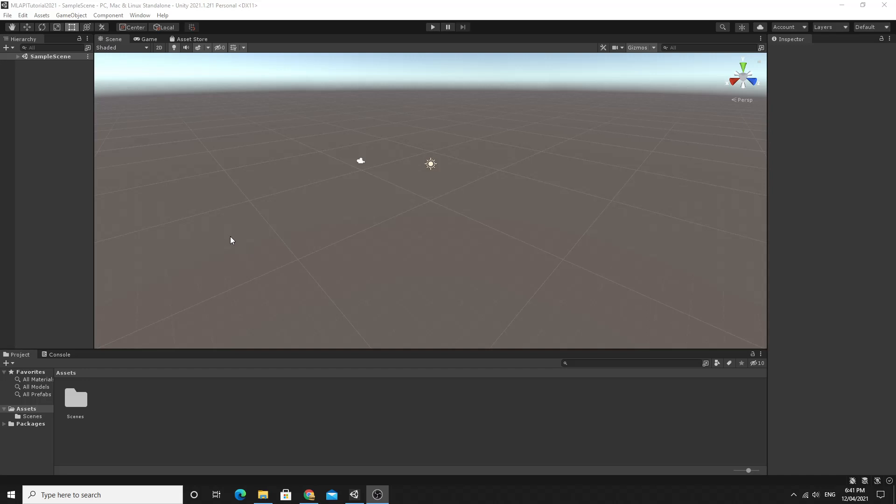
mouse_move(225, 234)
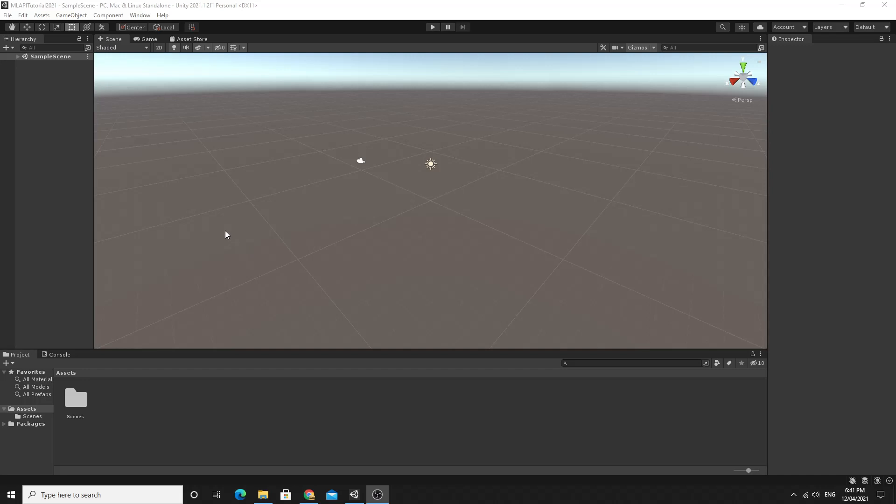
mouse_move(632, 164)
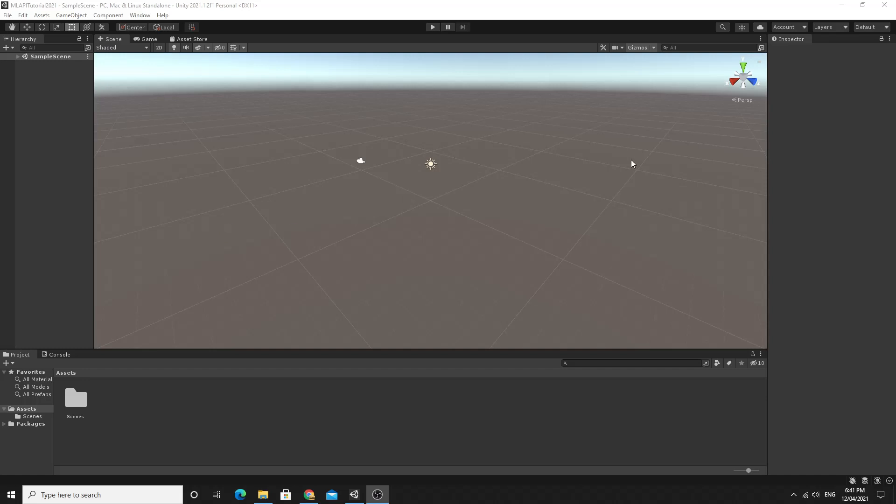
mouse_move(633, 165)
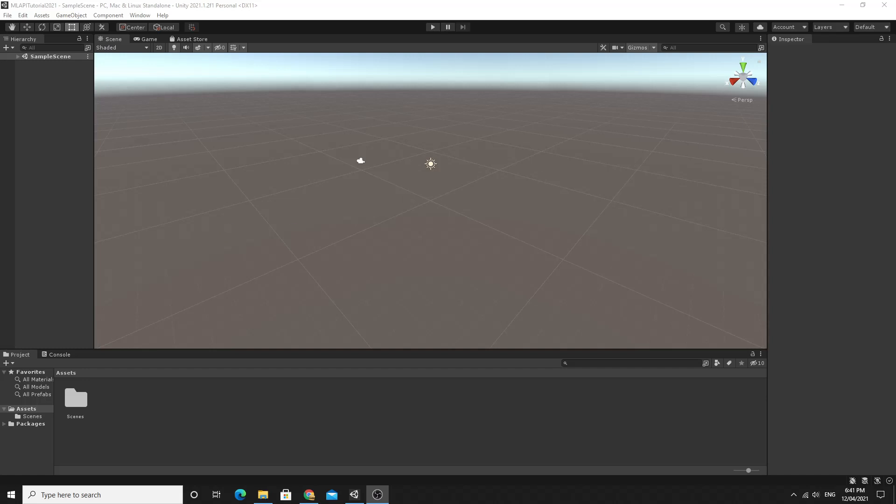
- Bring up the Package Manager listing the project's installed Unity Technologies packages
left_click(309, 495)
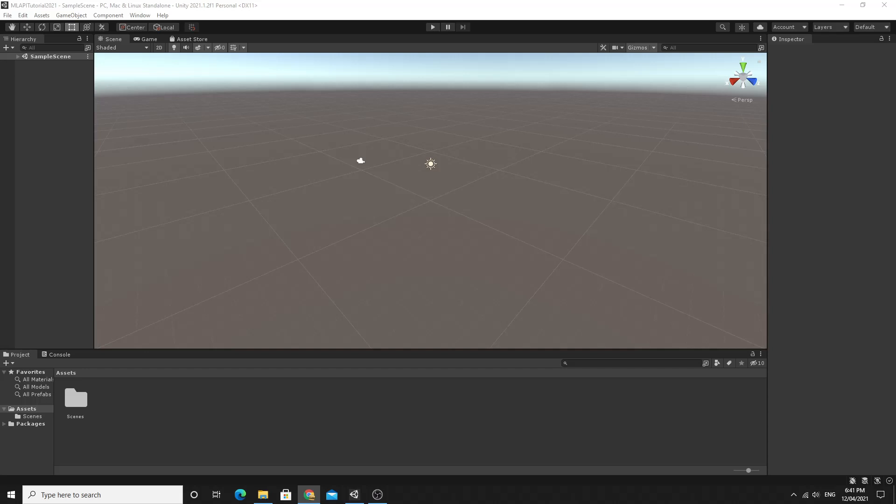
mouse_move(334, 90)
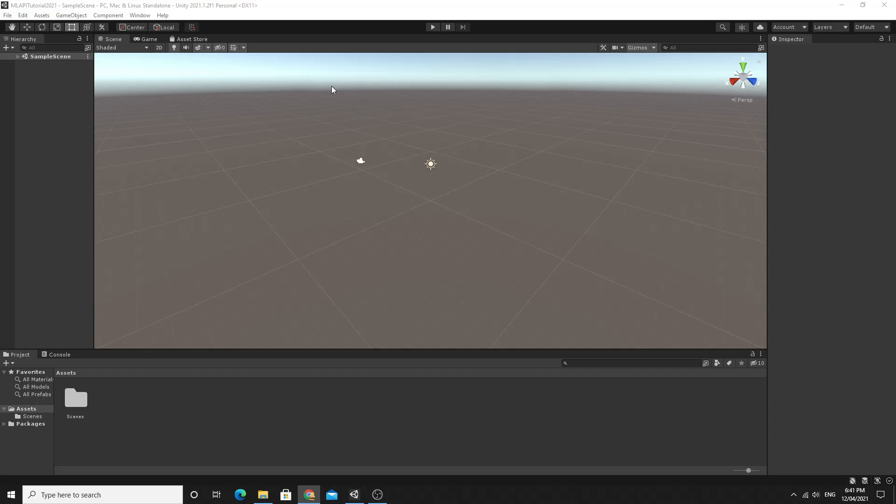
mouse_move(138, 22)
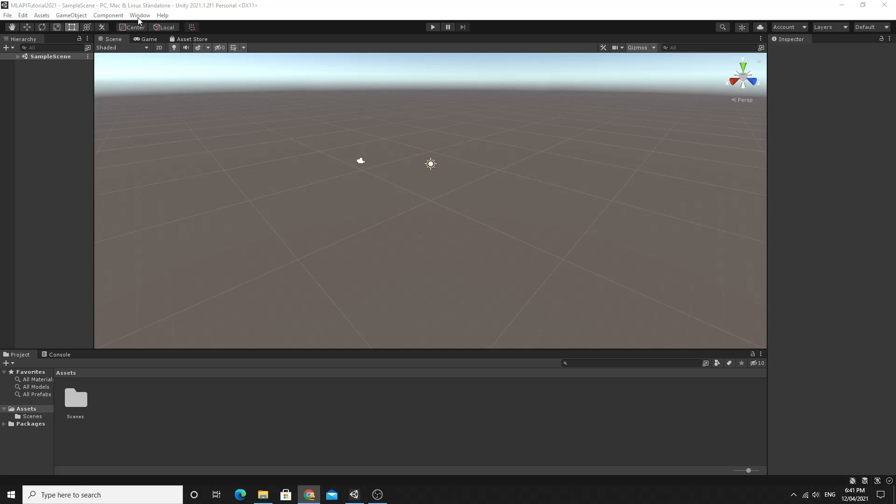
left_click(139, 15)
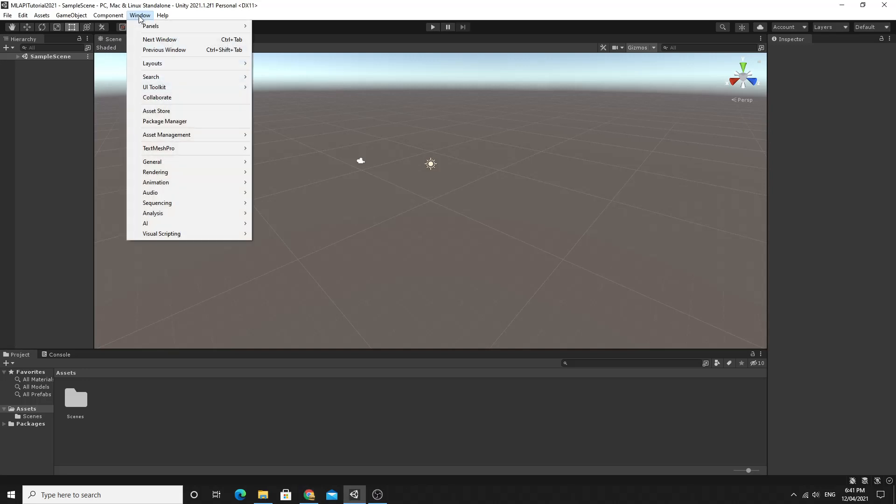
left_click(165, 121)
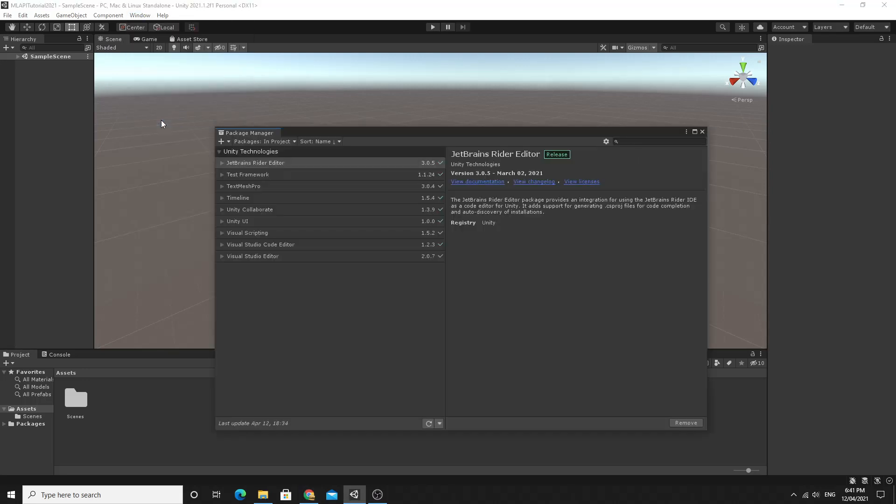
left_click(309, 494)
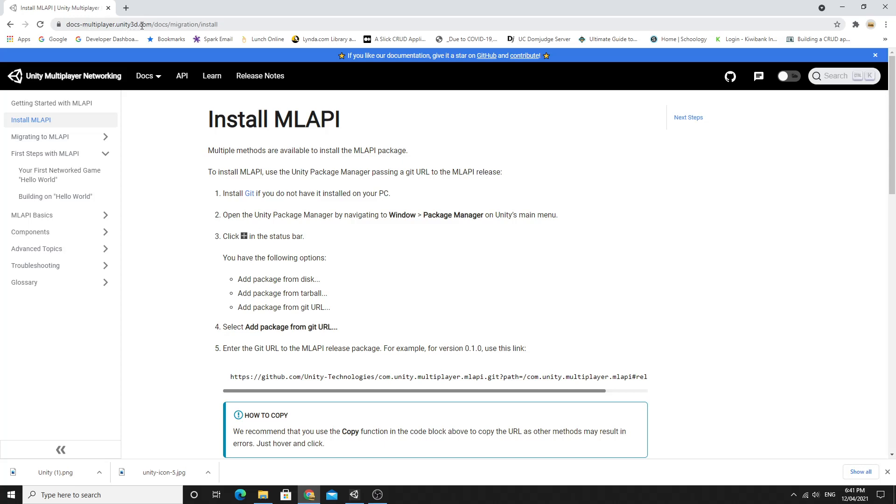
mouse_move(149, 137)
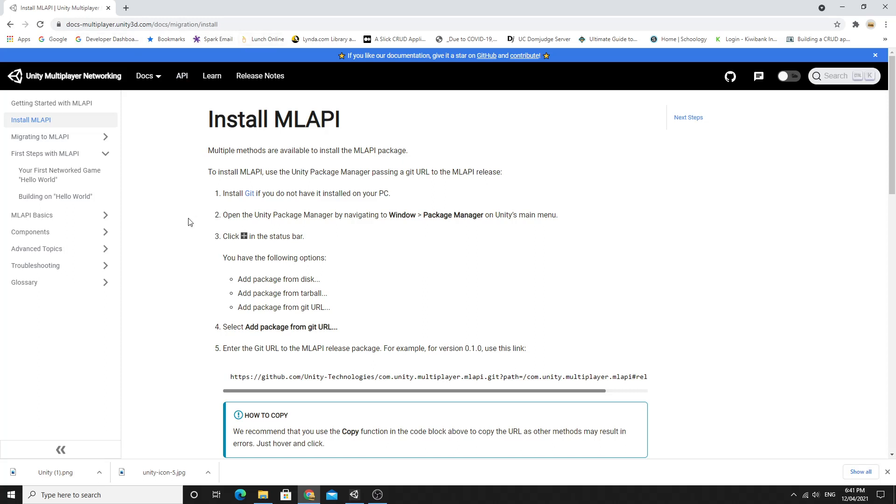
- Scroll the Install MLAPI docs page to the git URL code block for the MLAPI release
scroll("down", 3)
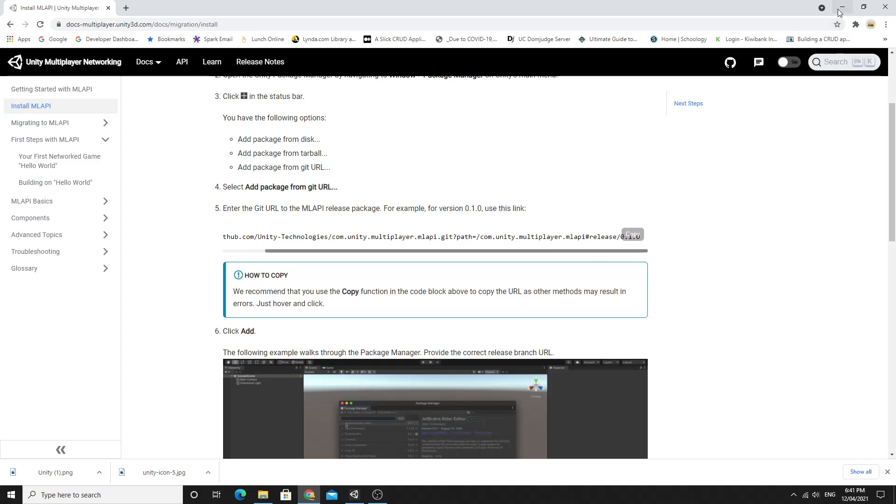
- Add the MLAPI 0.1.0 package to the project from its pasted git release URL
left_click(354, 495)
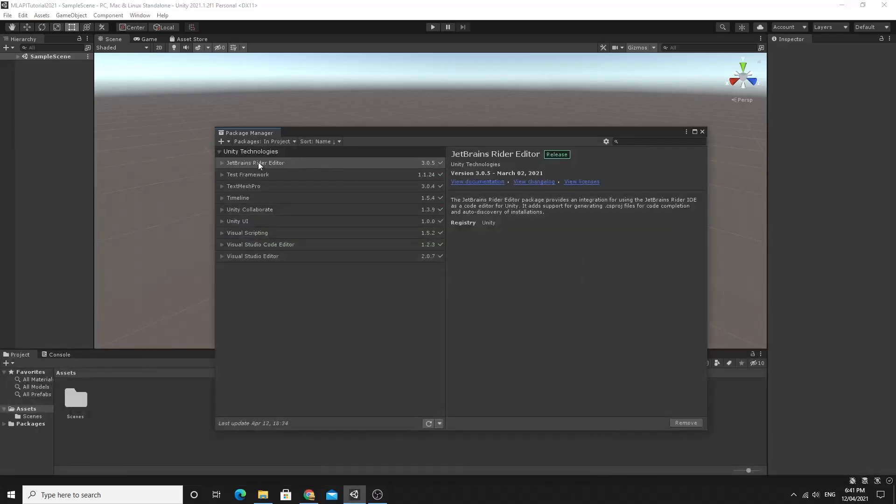
left_click(222, 141)
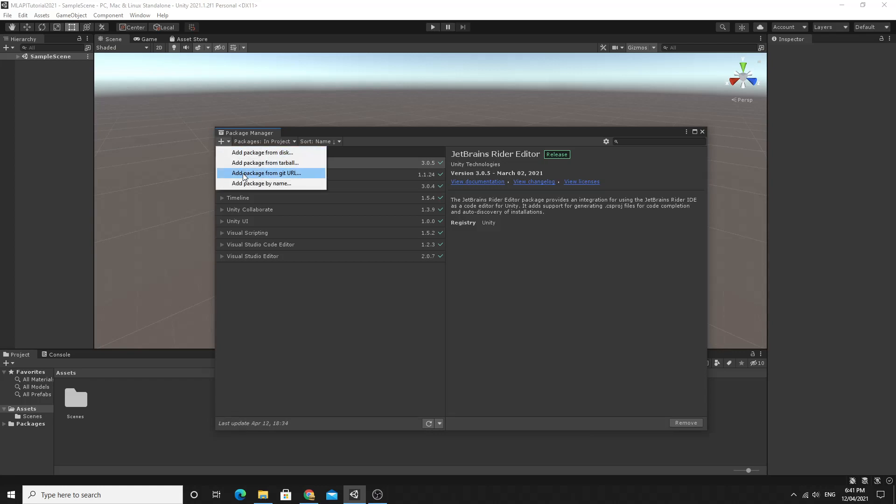
left_click(266, 172)
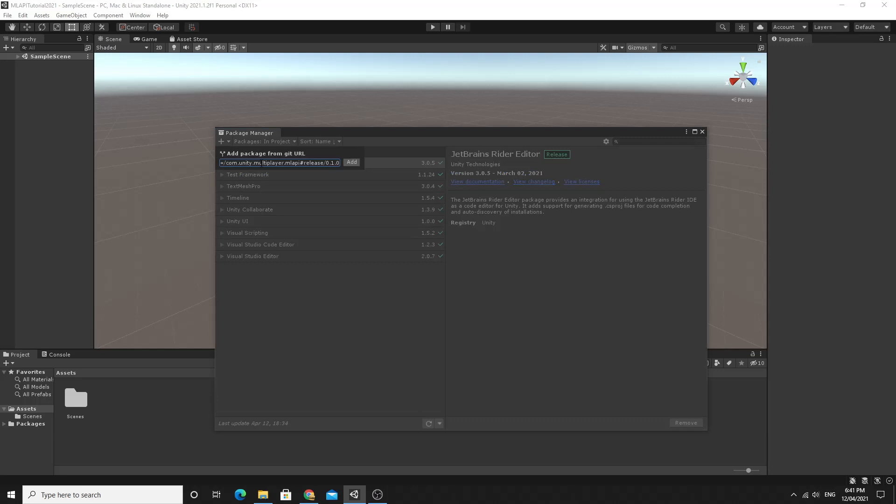
left_click(352, 162)
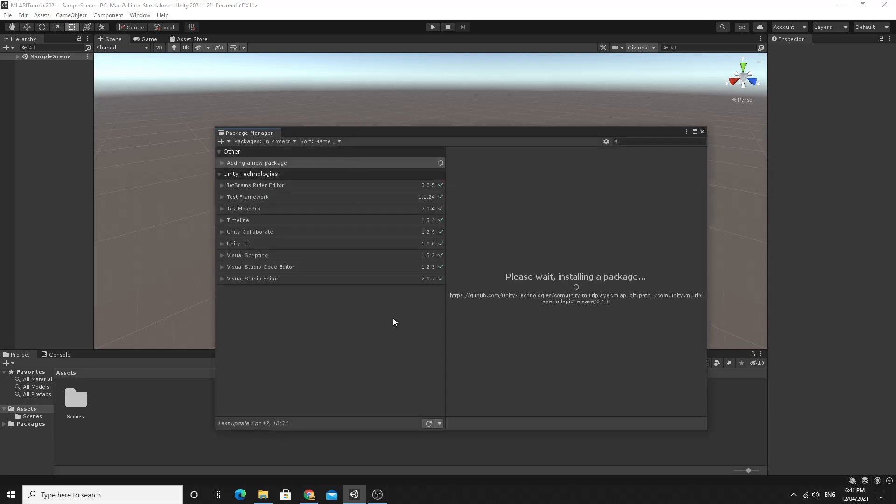
mouse_move(383, 314)
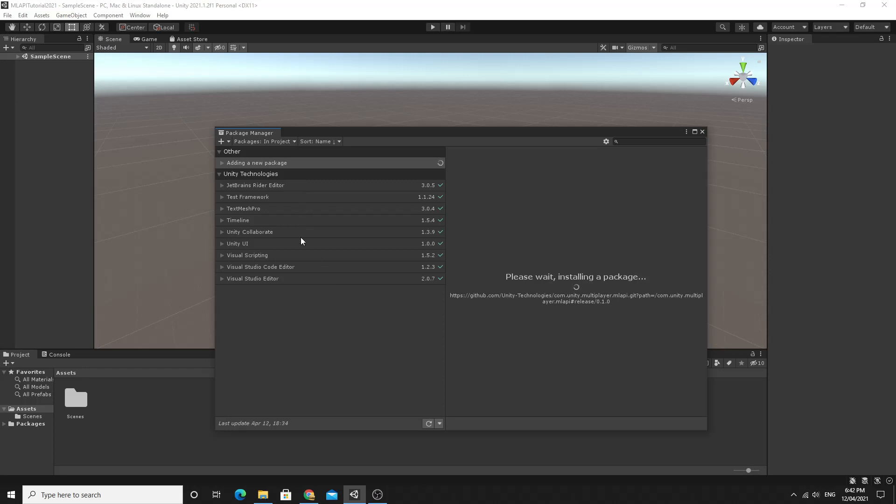
mouse_move(328, 307)
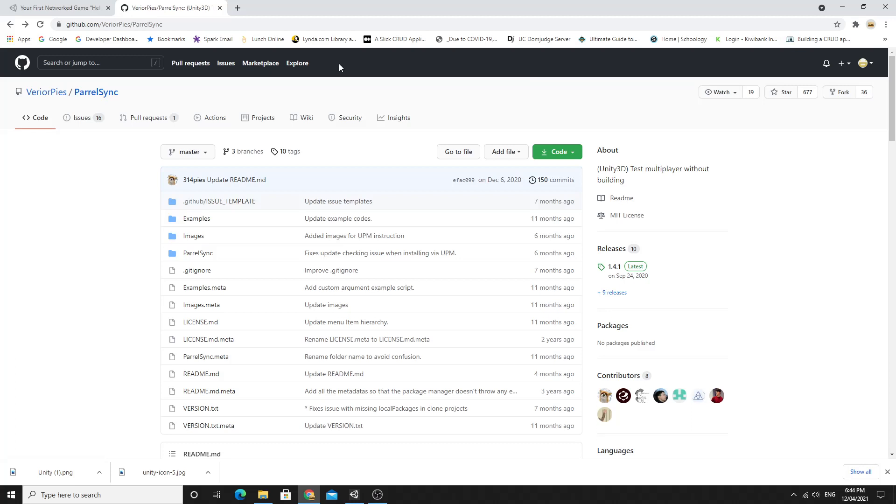
mouse_move(95, 93)
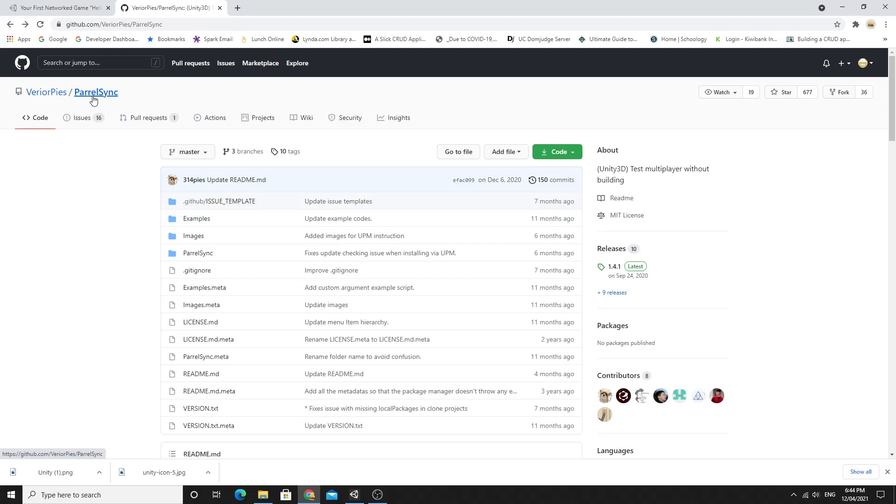
mouse_move(311, 42)
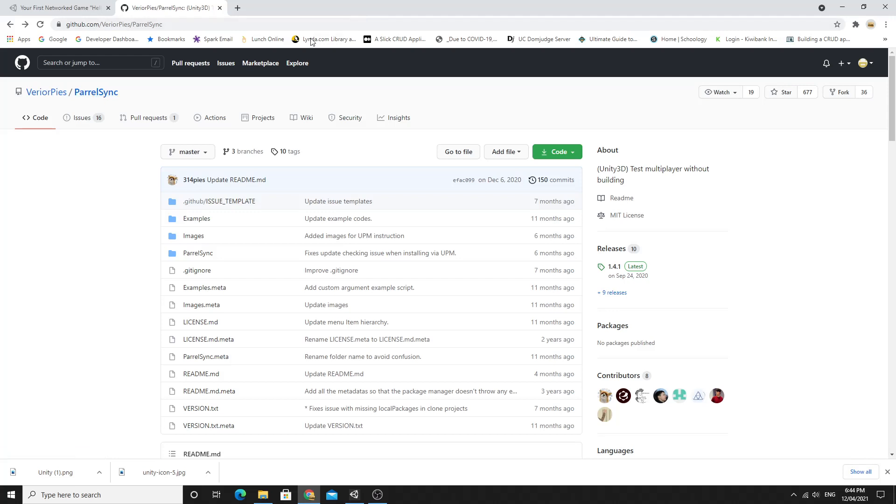
mouse_move(95, 93)
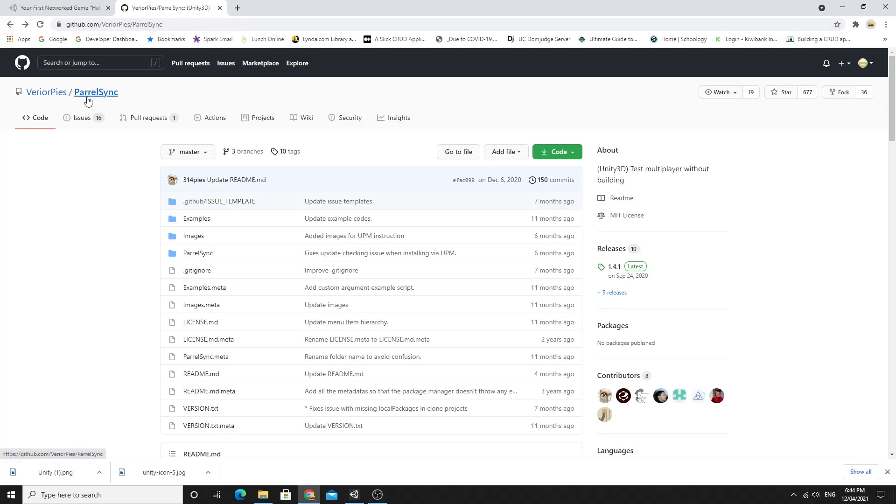
mouse_move(94, 97)
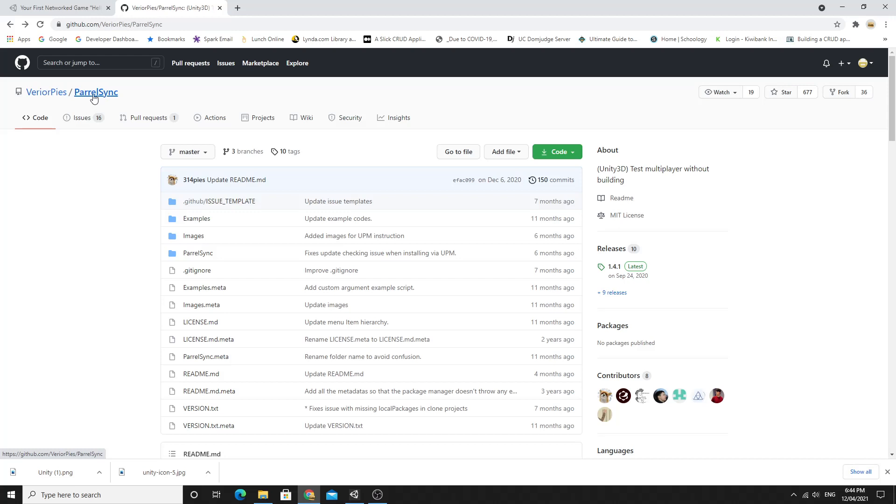
- Select the ParrelSync UPM package git URL in the GitHub README for copying
scroll("down", 3)
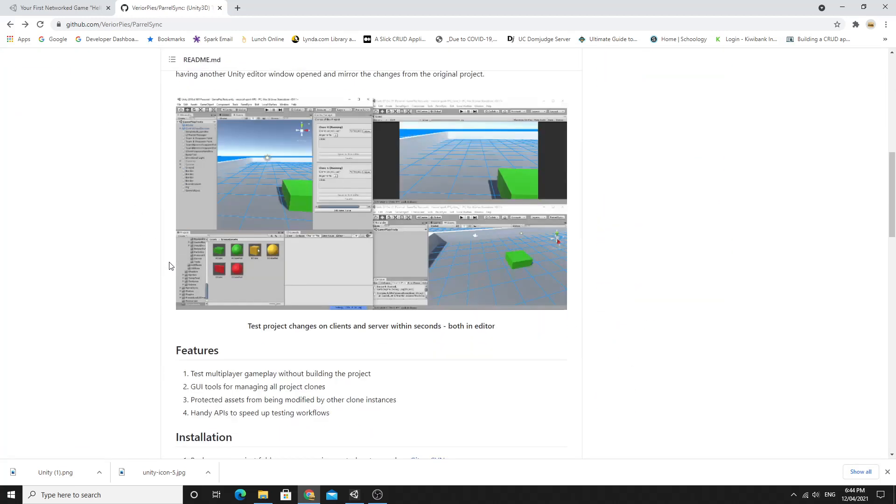
scroll("down", 3)
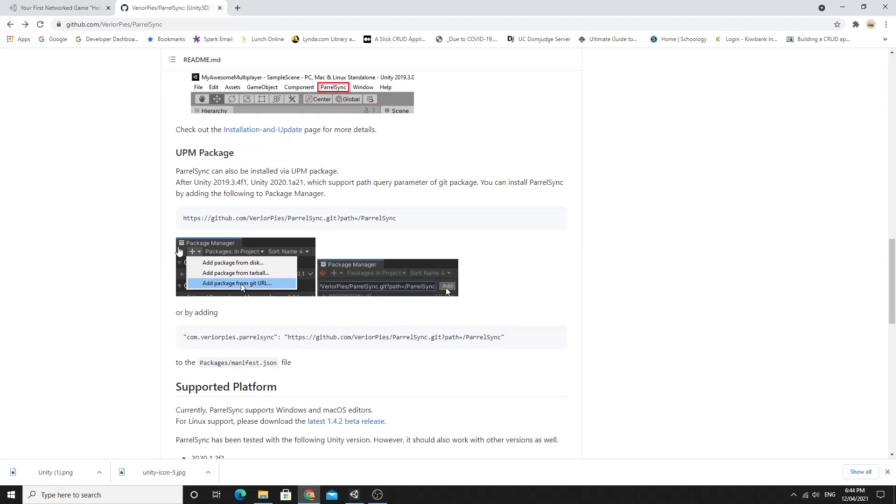
triple_click(288, 218)
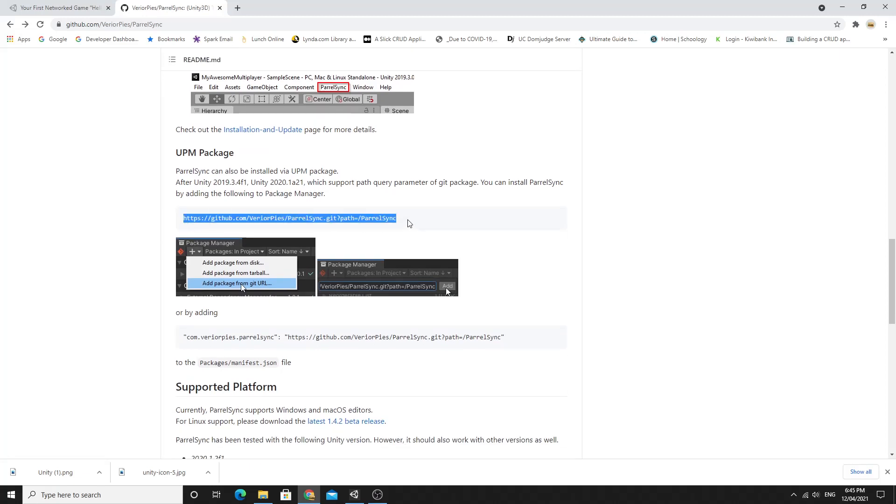
mouse_move(388, 210)
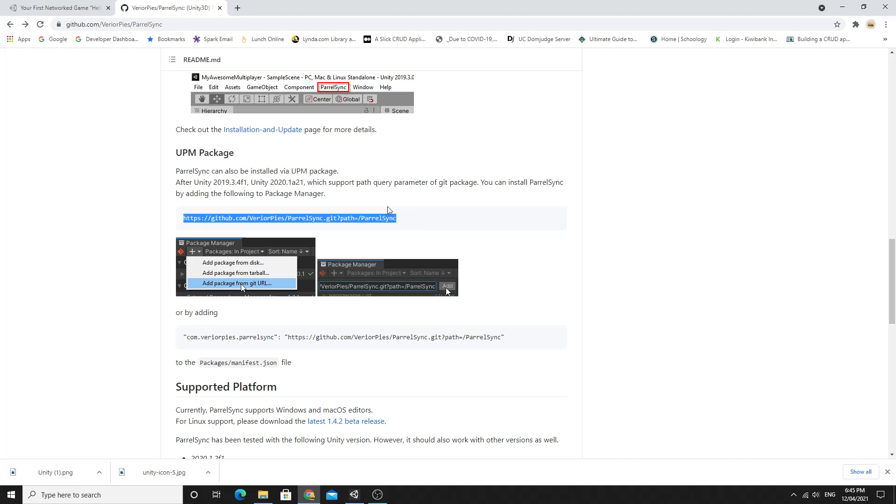
scroll("down", 3)
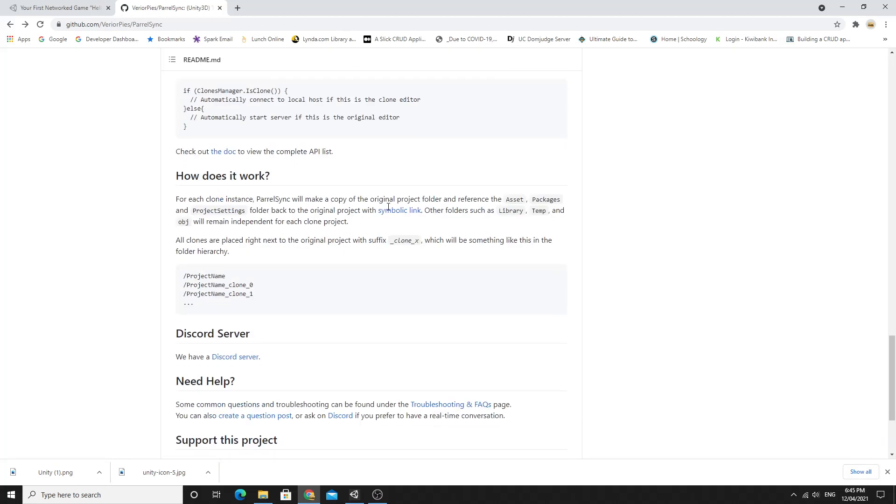
scroll("down", 3)
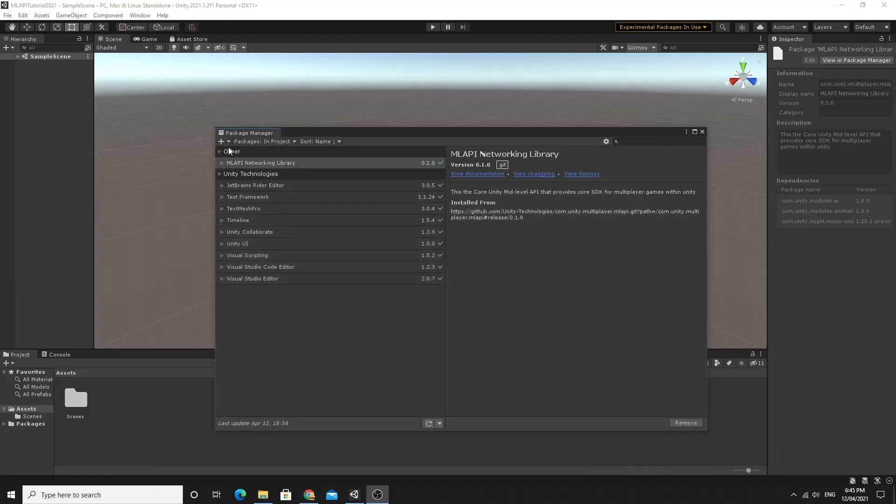
- Add the ParrelSync package to the project from its pasted GitHub git URL
left_click(222, 141)
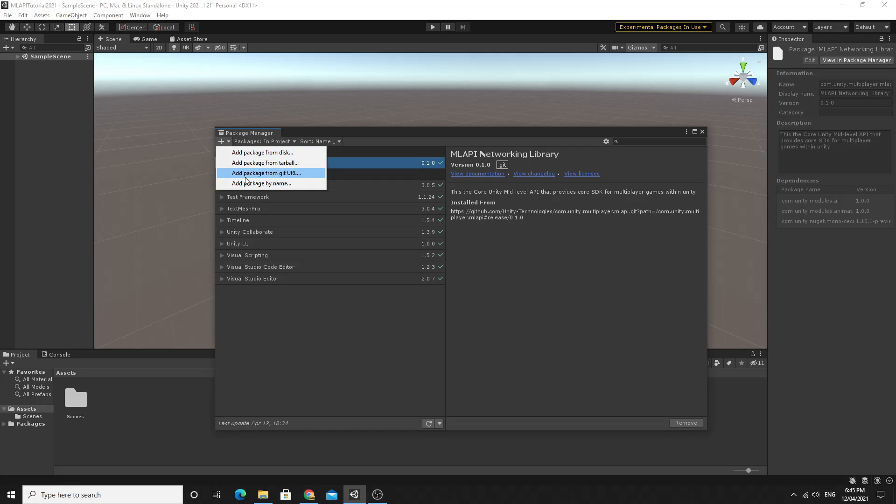
left_click(264, 173)
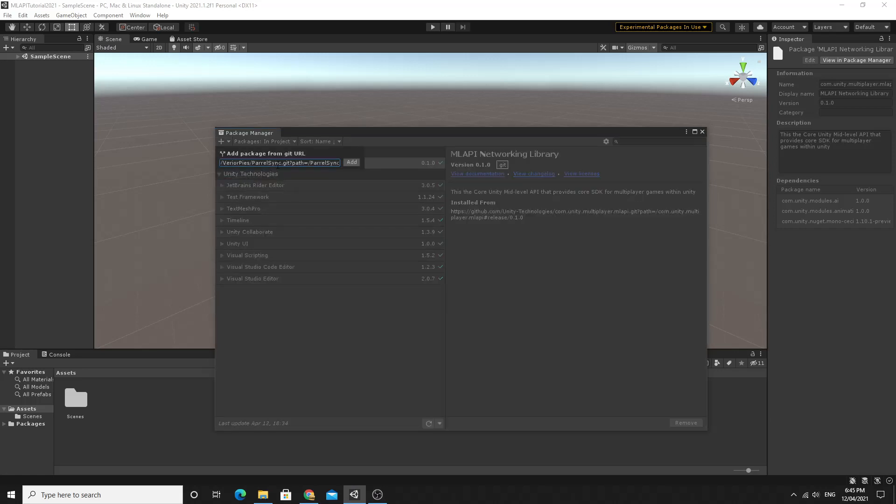
left_click(351, 163)
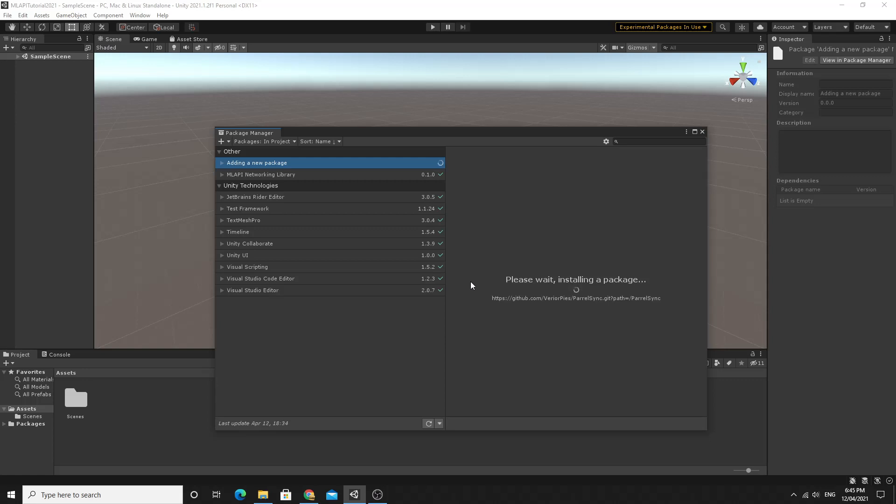
mouse_move(581, 275)
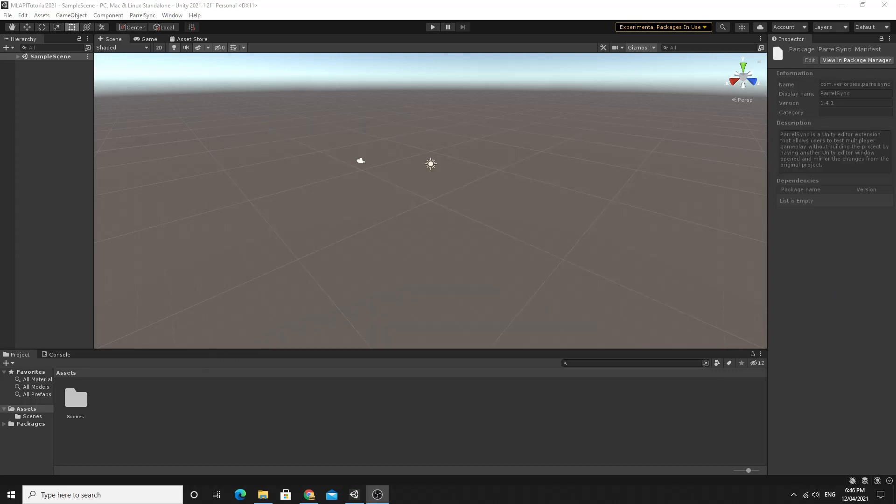
mouse_move(143, 21)
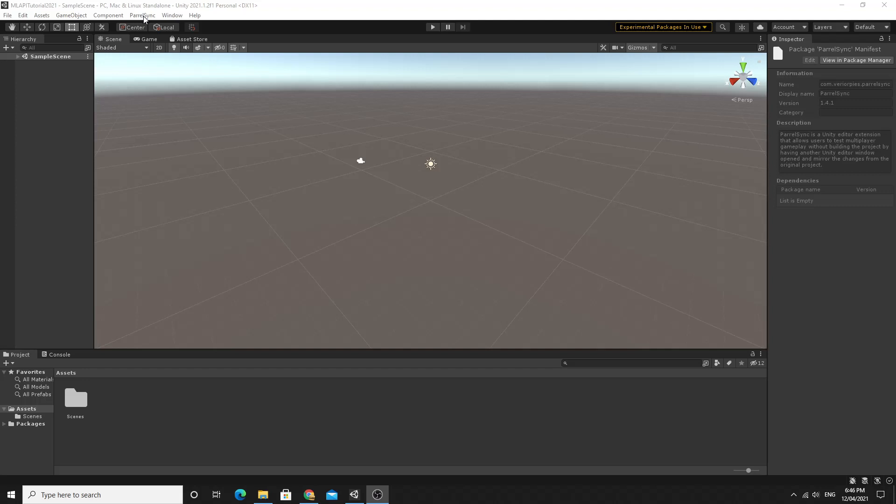
mouse_move(144, 19)
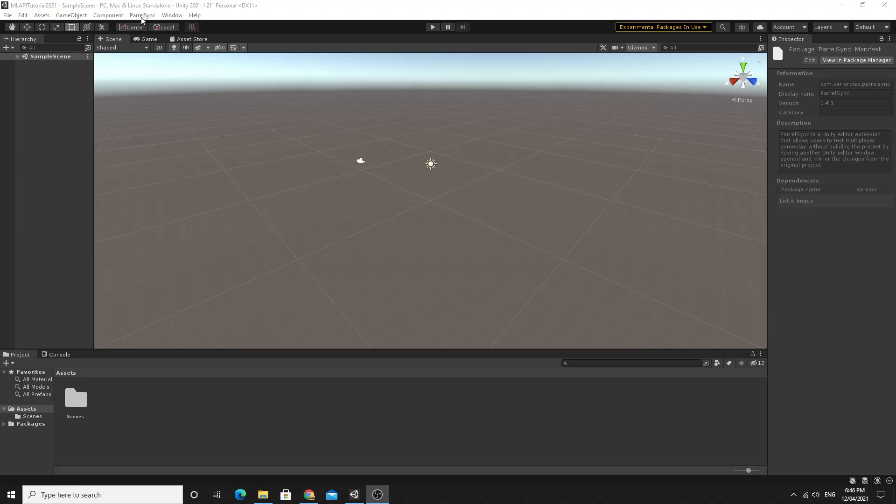
mouse_move(141, 18)
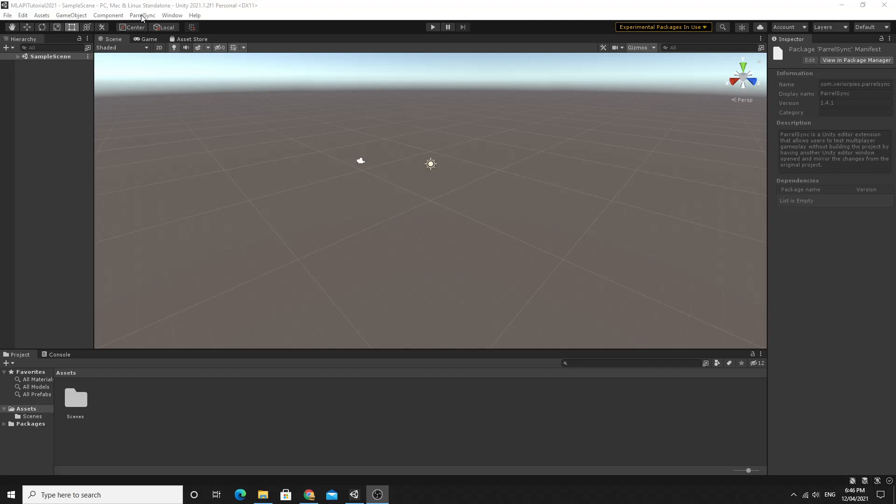
- Create Clone 0 with argument client in Clones Manager and view its folder on disk
left_click(142, 15)
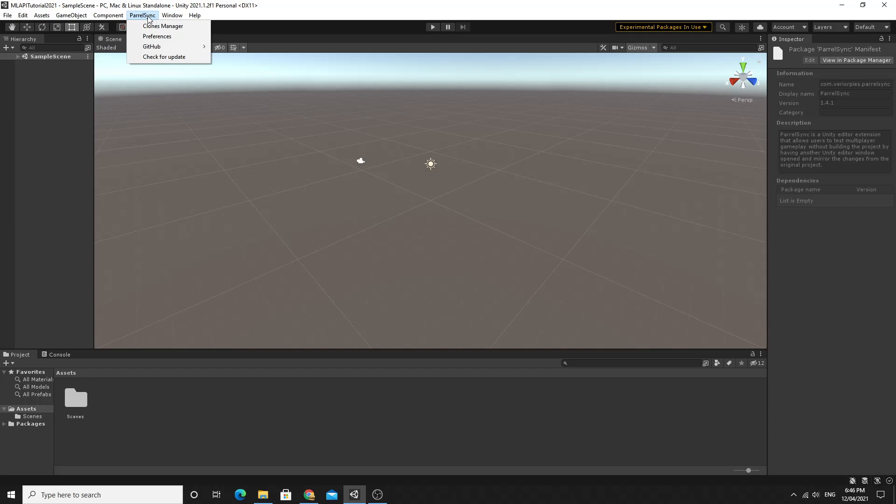
left_click(162, 27)
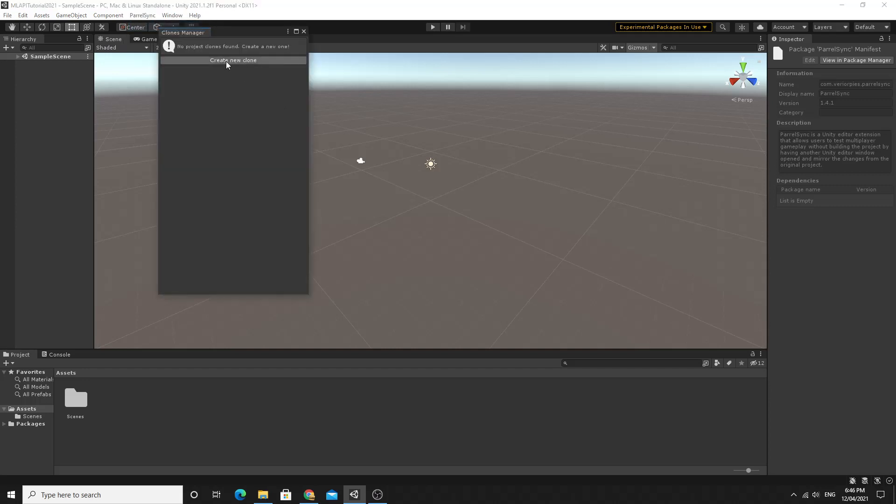
left_click(232, 60)
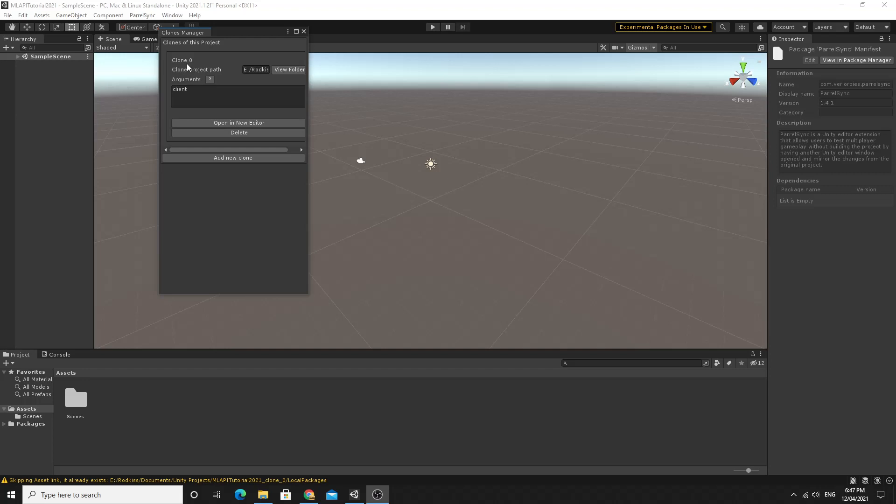
left_click(256, 69)
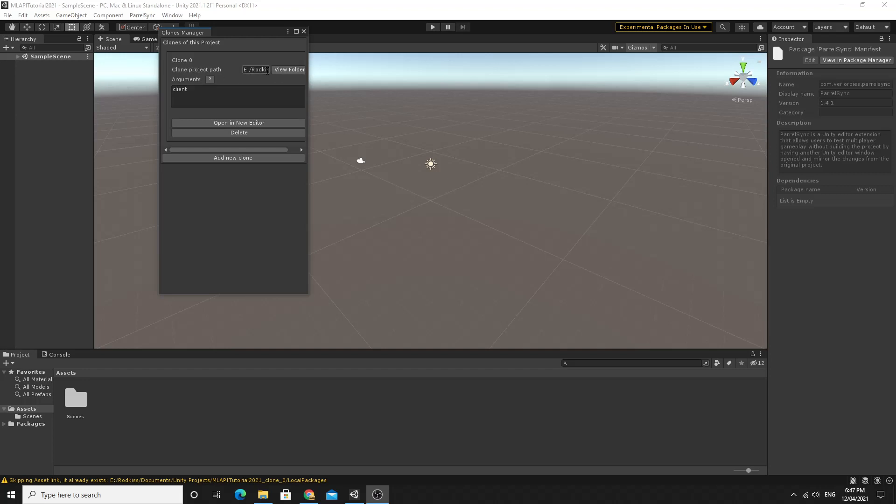
left_click(290, 69)
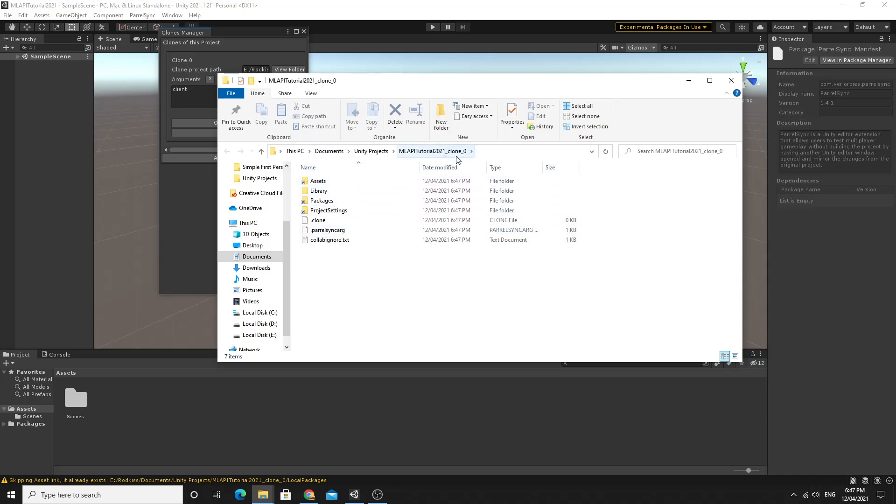
mouse_move(465, 158)
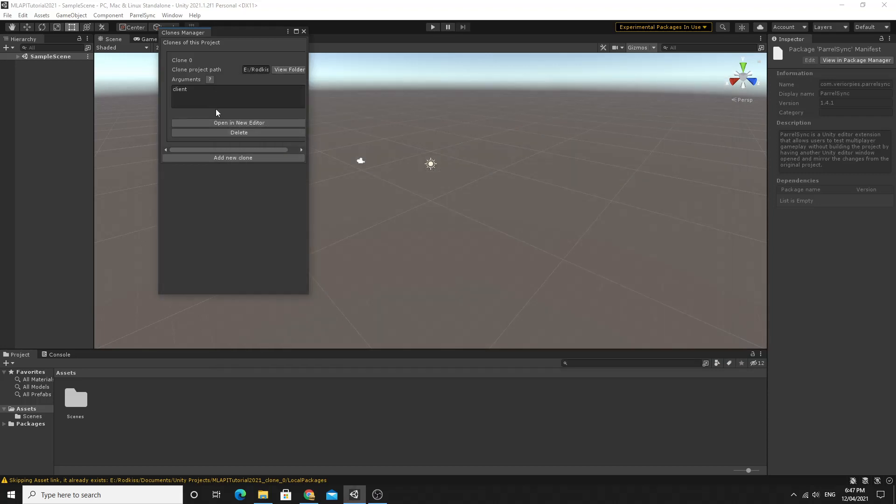
- Launch MLAPITutorial2021_clone_0 in a second Unity editor beside the original project
left_click(238, 123)
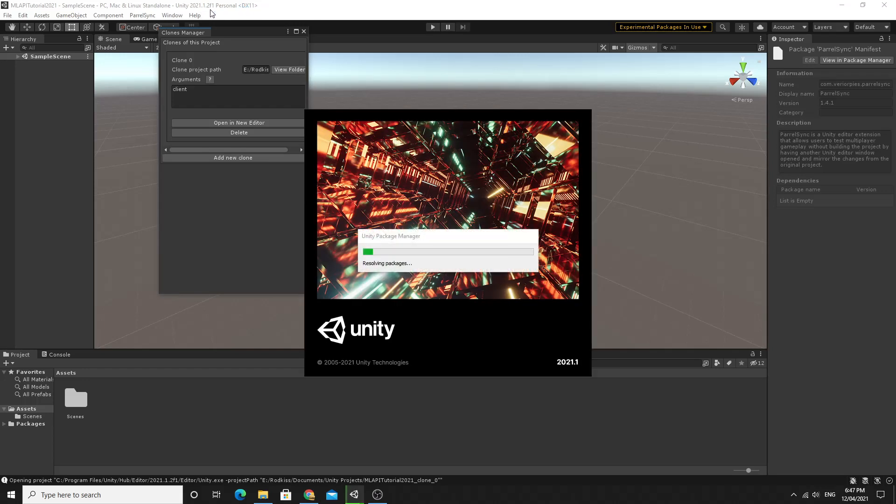
left_click(238, 122)
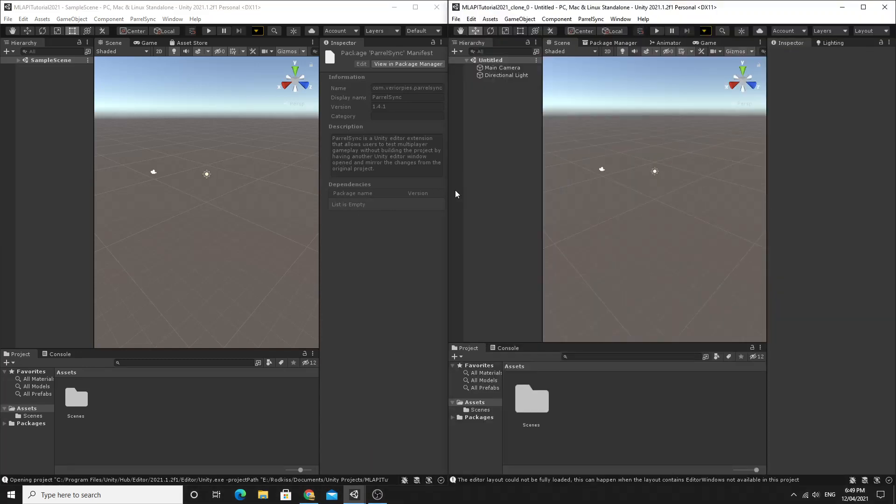
mouse_move(137, 138)
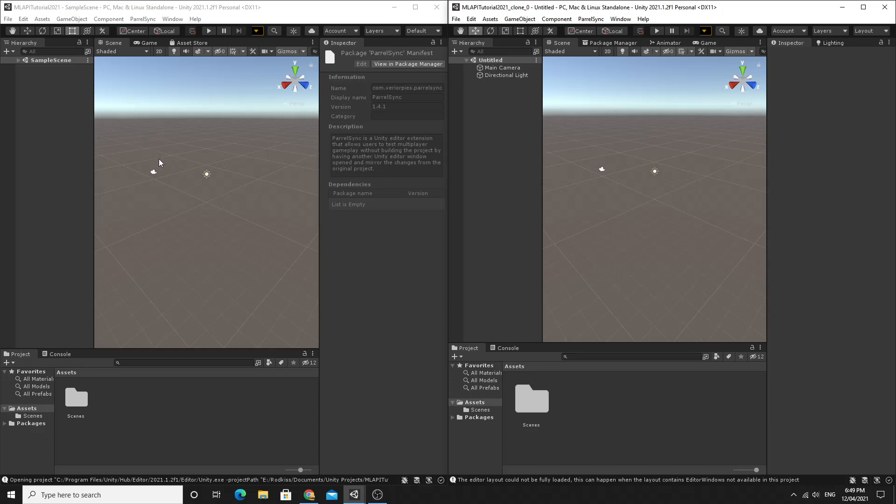
mouse_move(558, 12)
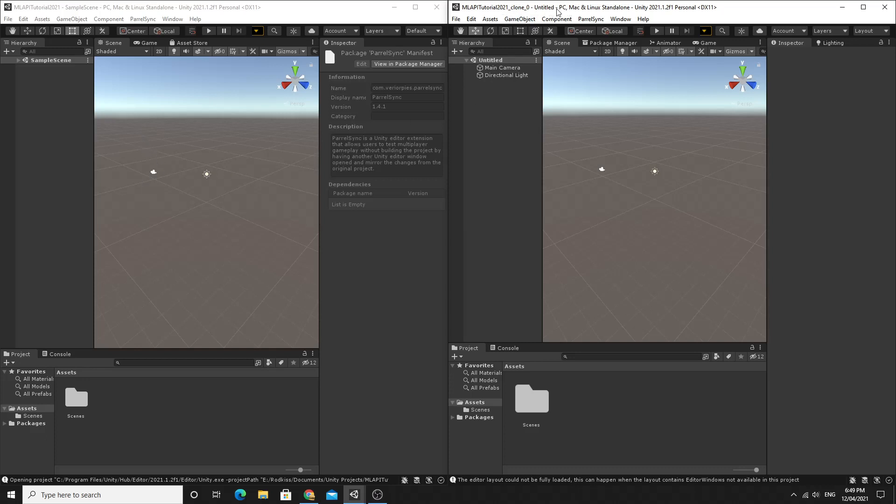
mouse_move(197, 191)
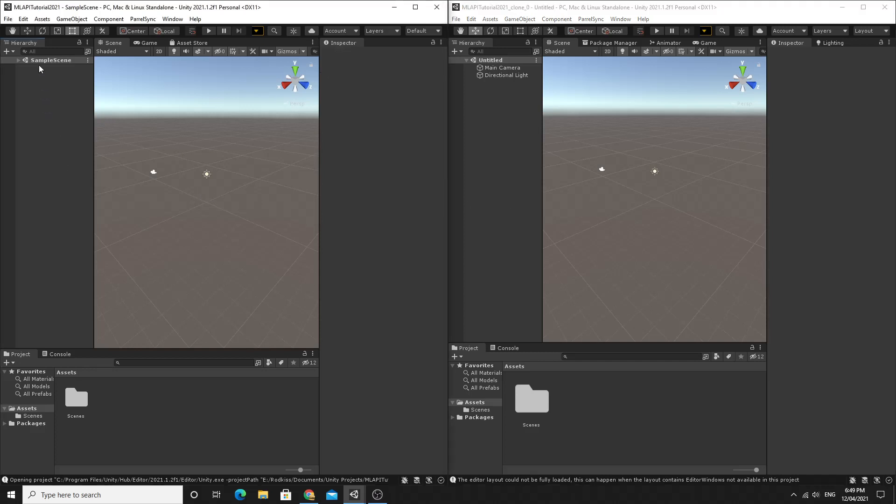
- Add a Cube to SampleScene and reload the modified scene in the clone editor
right_click(40, 68)
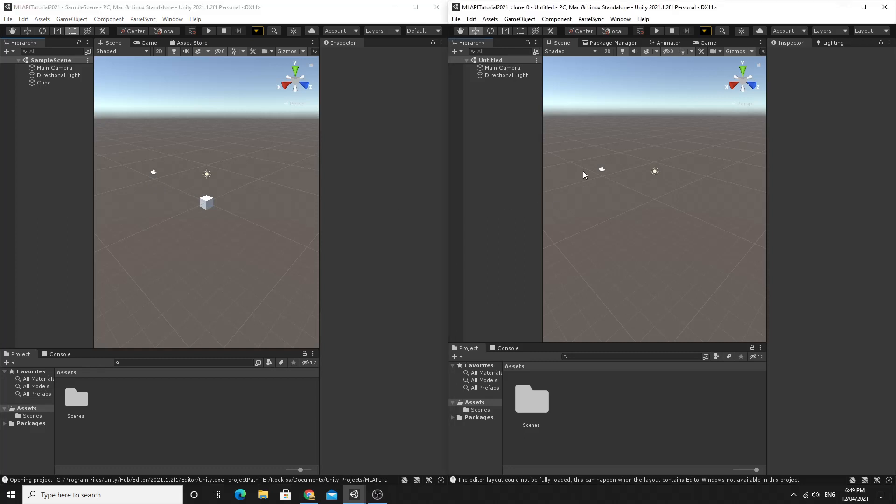
mouse_move(557, 203)
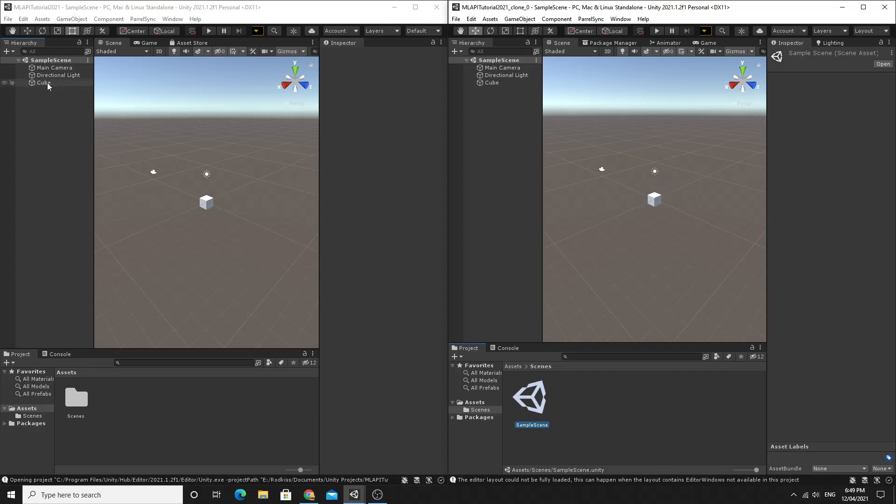
left_click(43, 82)
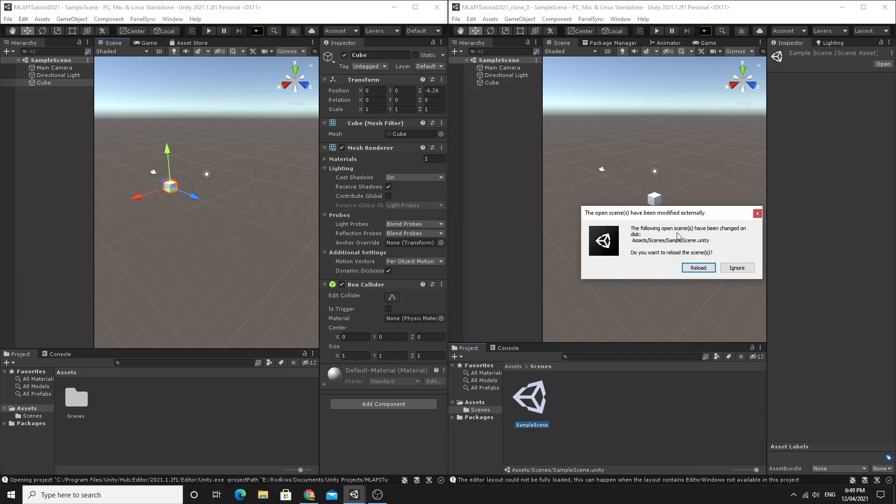
left_click(698, 268)
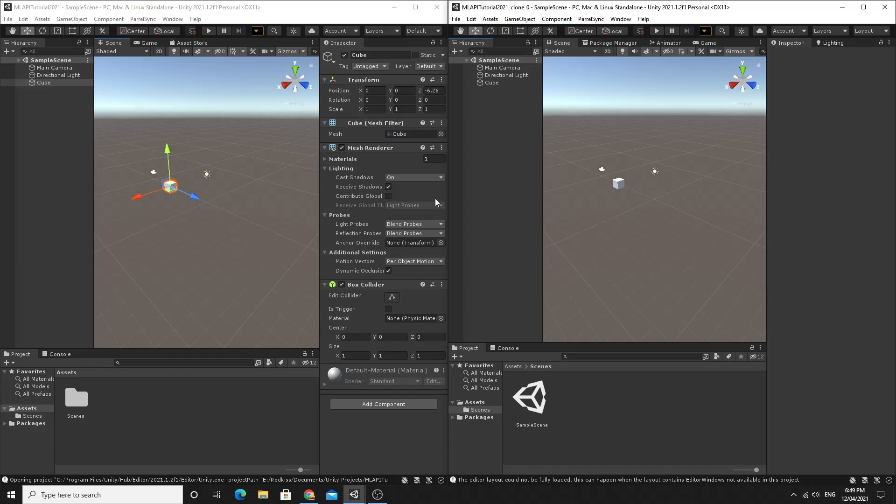
mouse_move(483, 211)
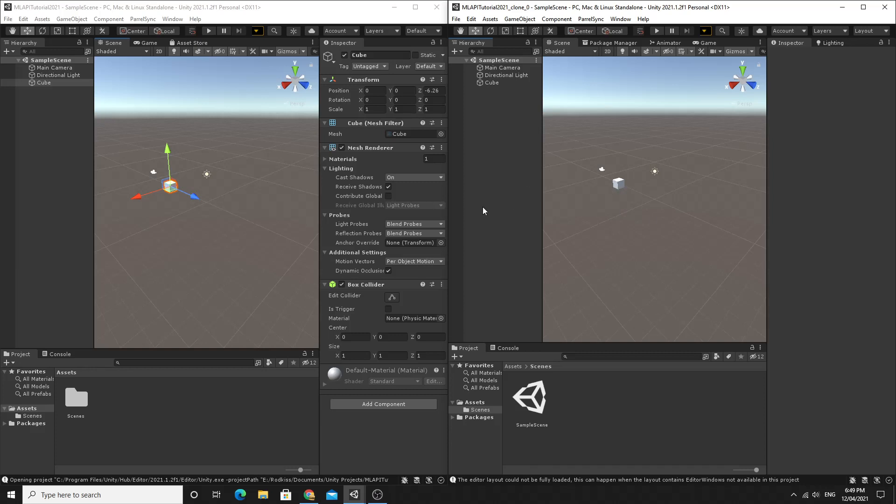
mouse_move(494, 215)
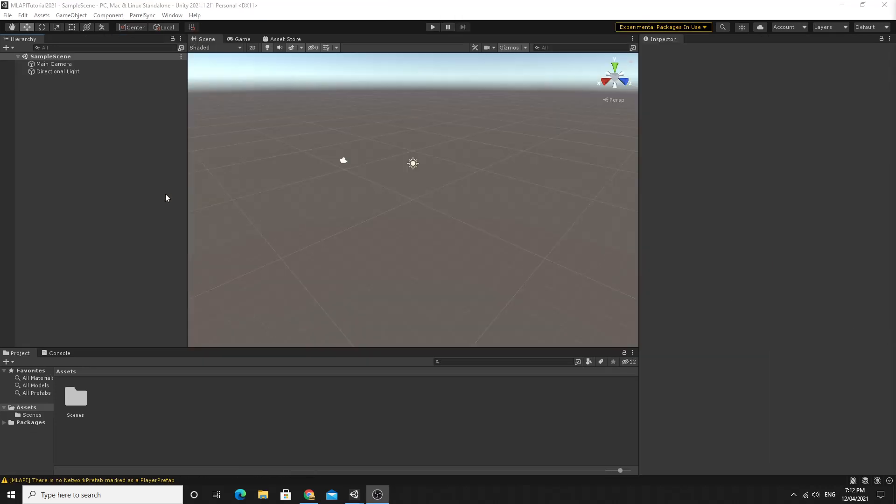
mouse_move(121, 166)
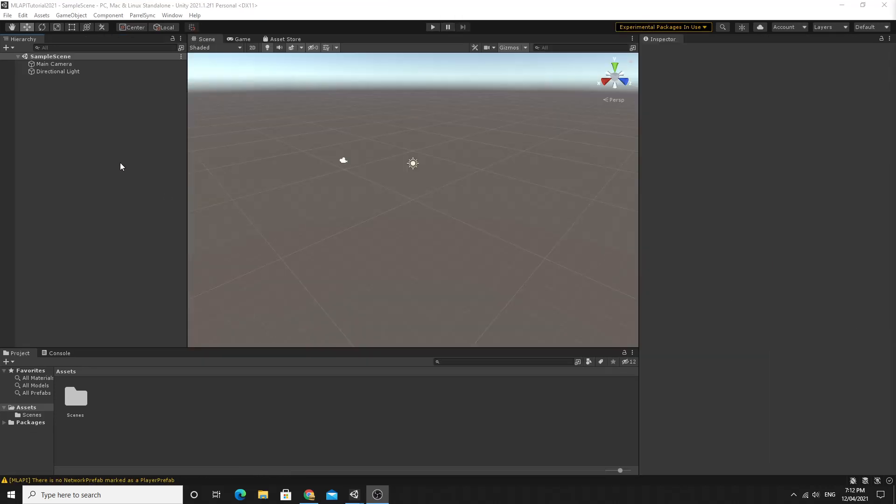
- Create an empty object in SampleScene and name it NetworkManager
right_click(120, 166)
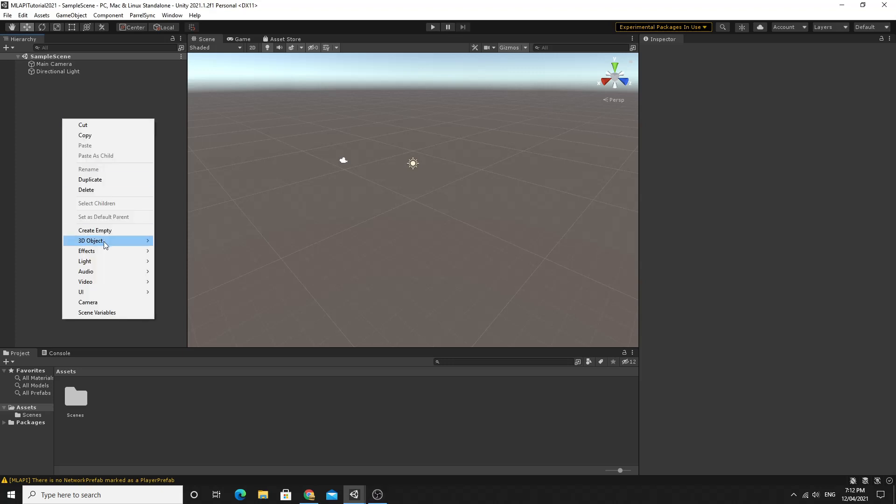
left_click(95, 231)
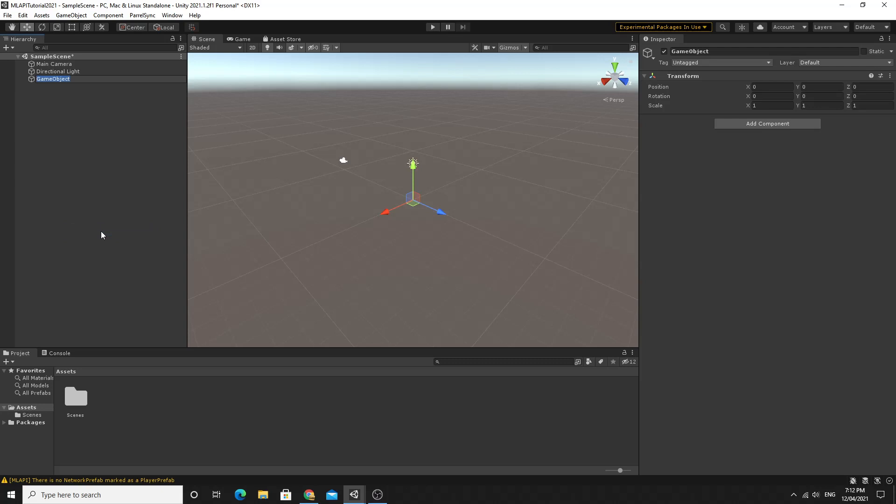
type("Net")
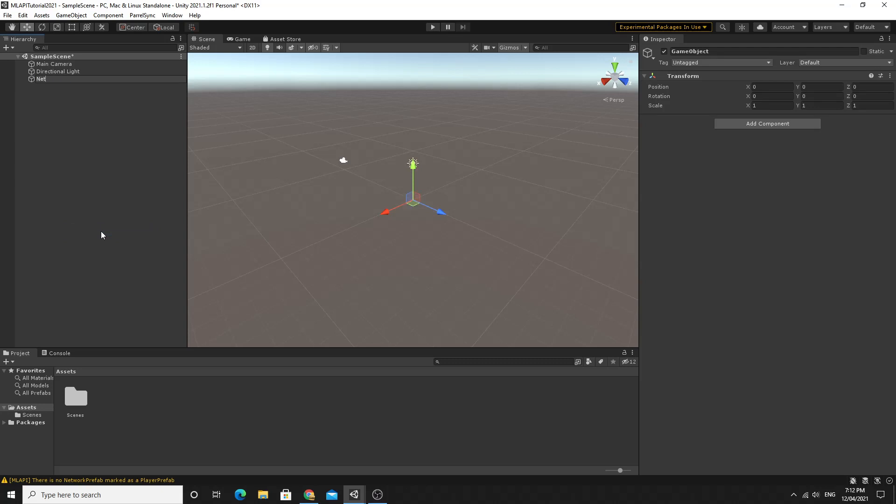
type("workManager")
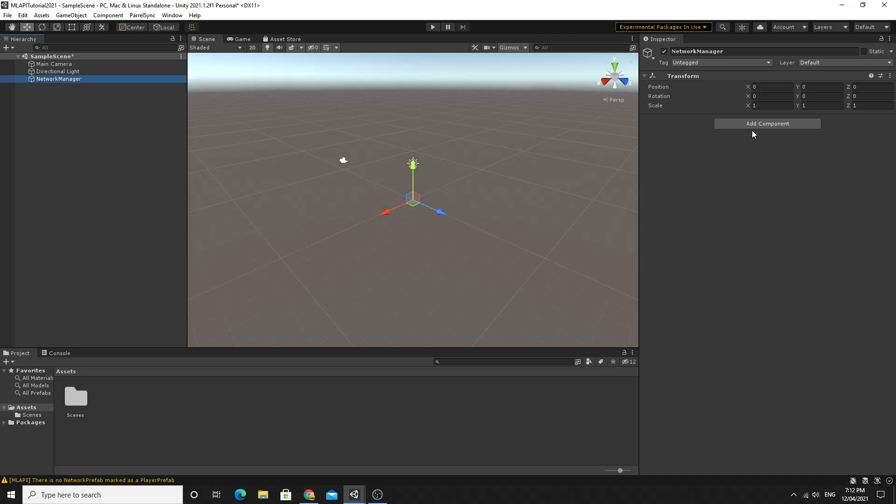
- Add an MLAPI NetworkManager component using UNet Transport as its network transport
left_click(767, 123)
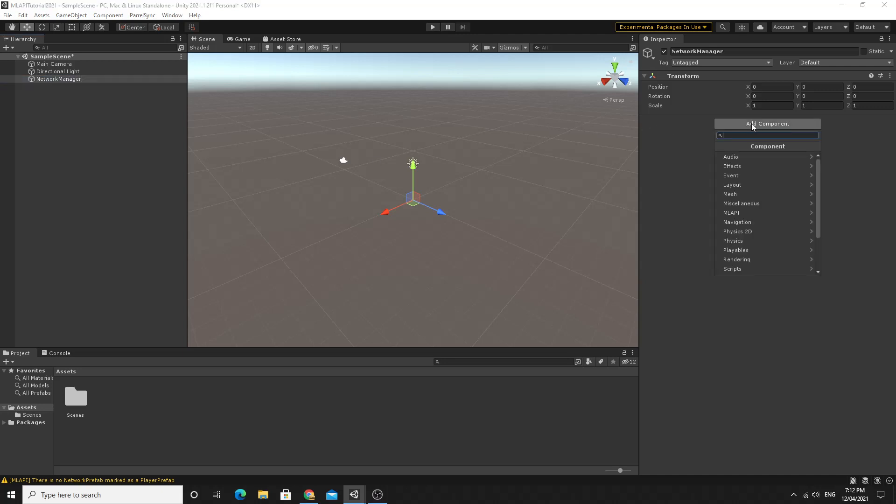
left_click(730, 212)
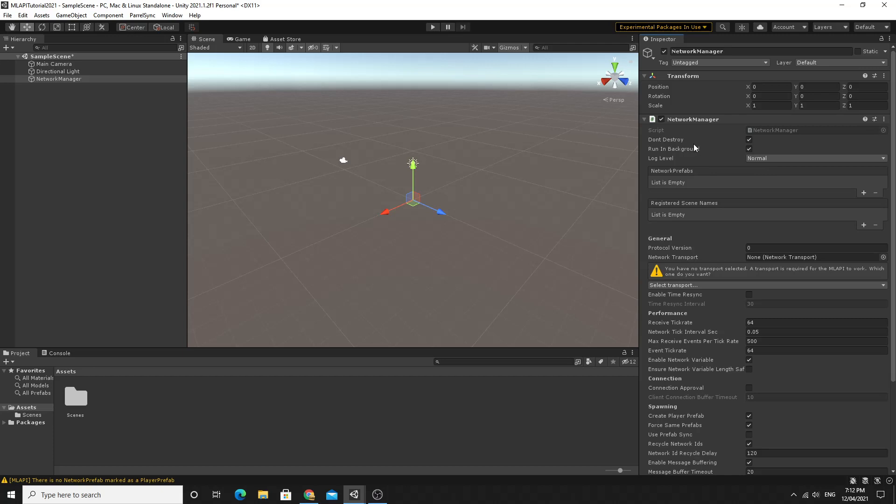
scroll("down", 3)
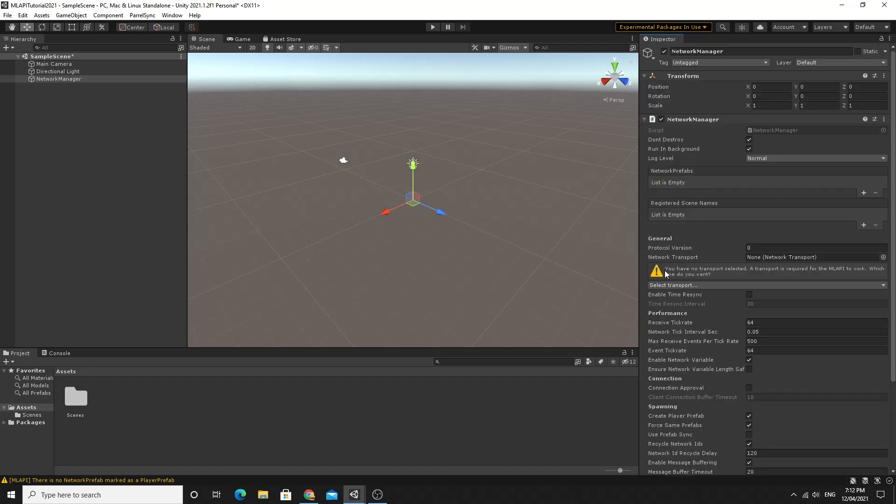
mouse_move(679, 275)
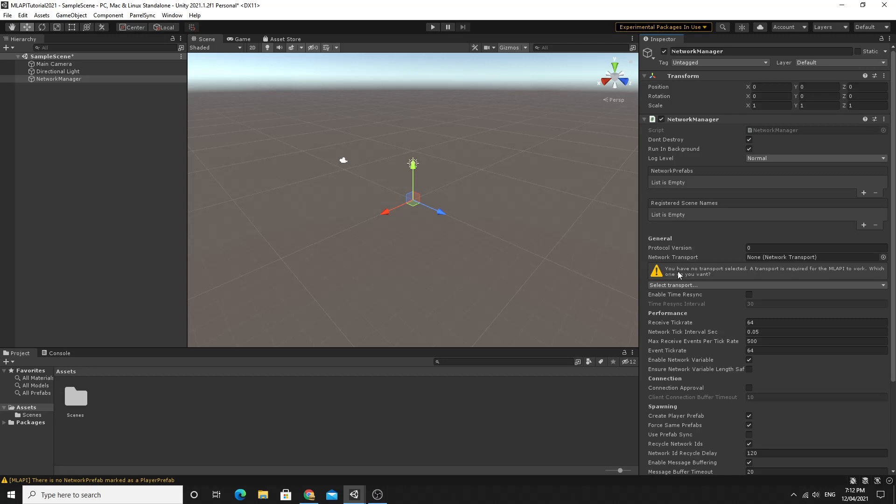
mouse_move(712, 275)
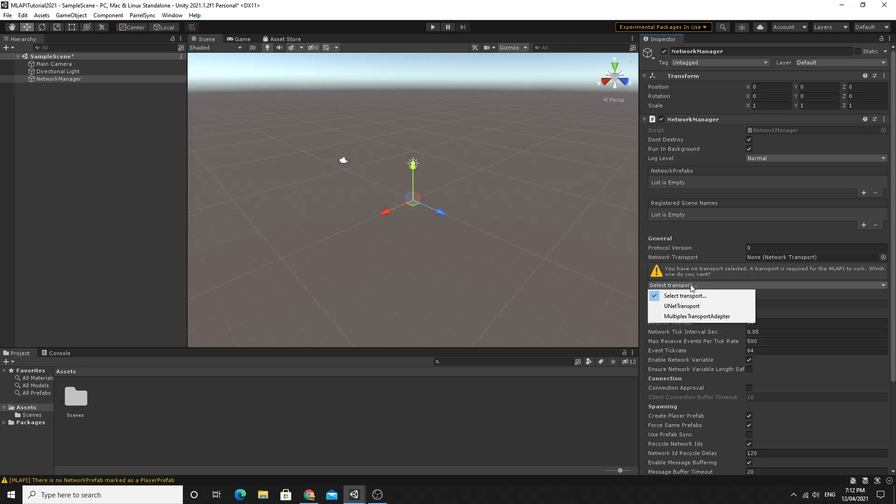
mouse_move(682, 306)
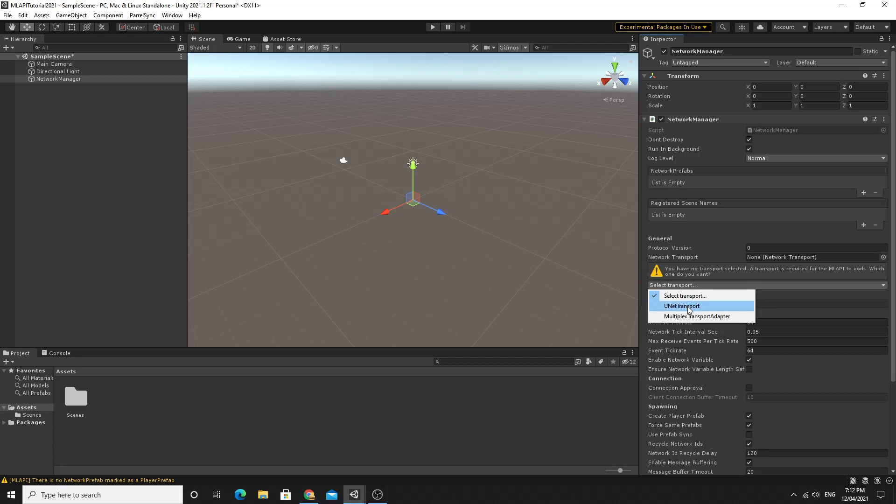
left_click(680, 306)
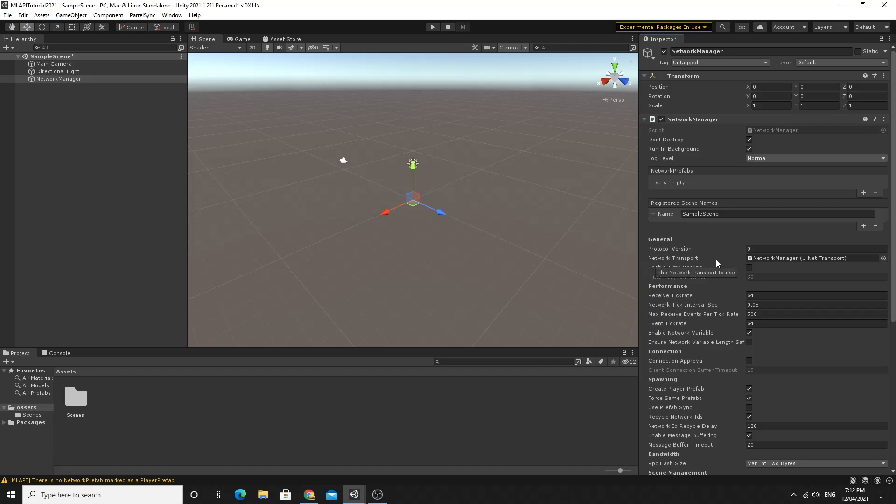
mouse_move(728, 246)
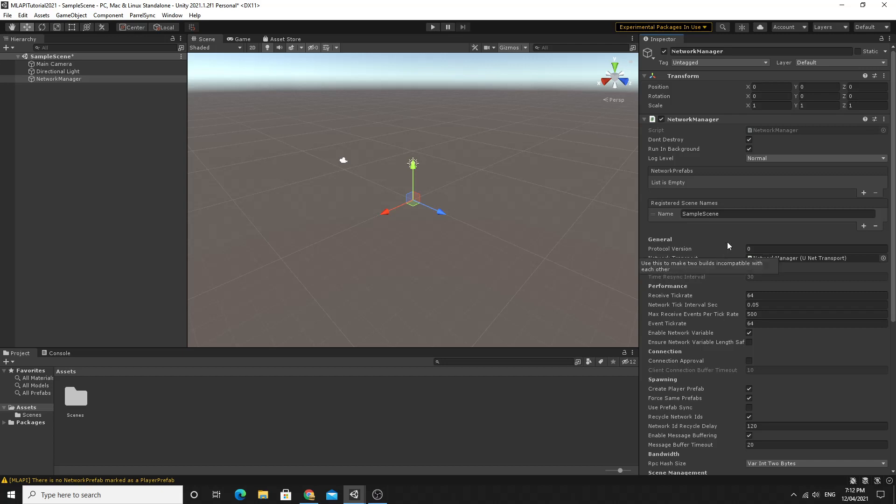
mouse_move(742, 234)
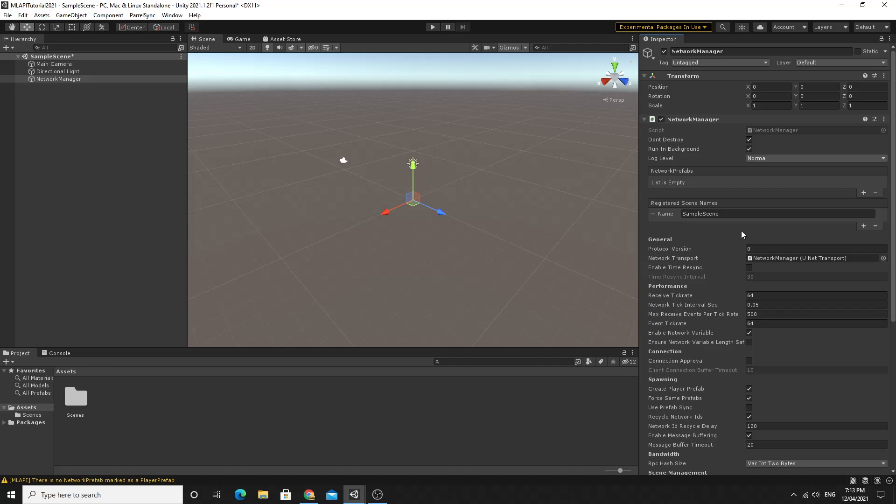
mouse_move(733, 233)
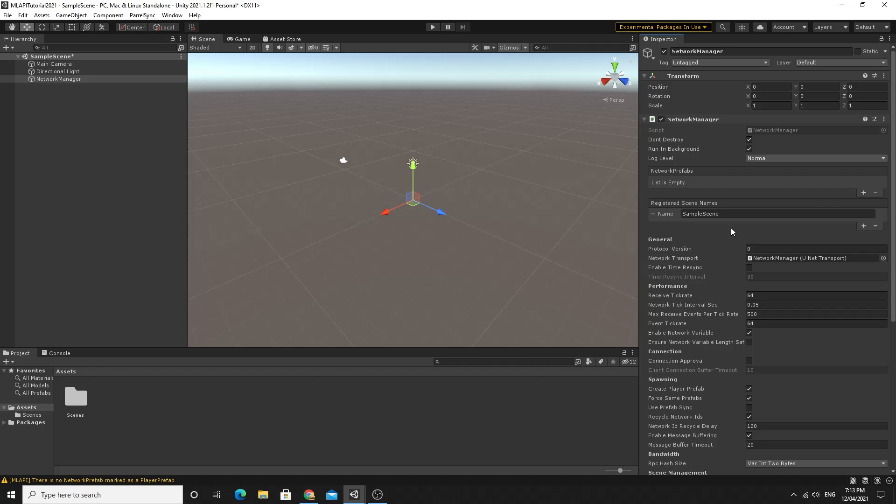
mouse_move(732, 231)
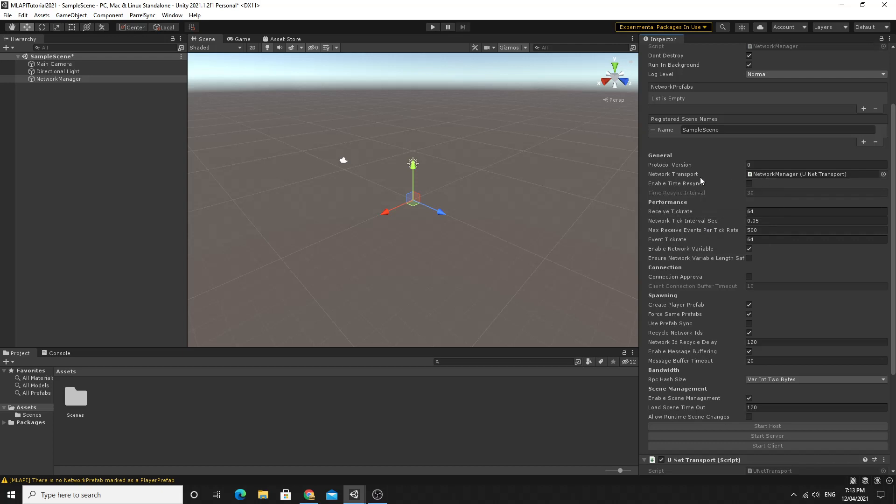
mouse_move(703, 179)
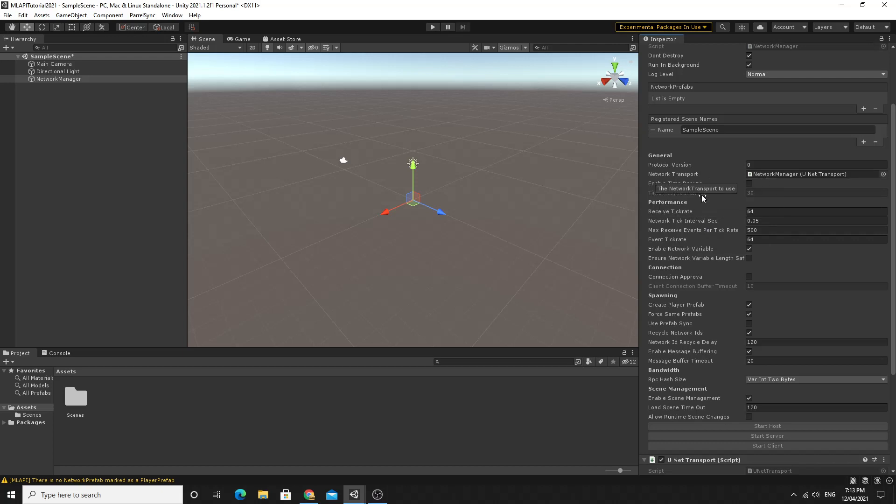
scroll("down", 3)
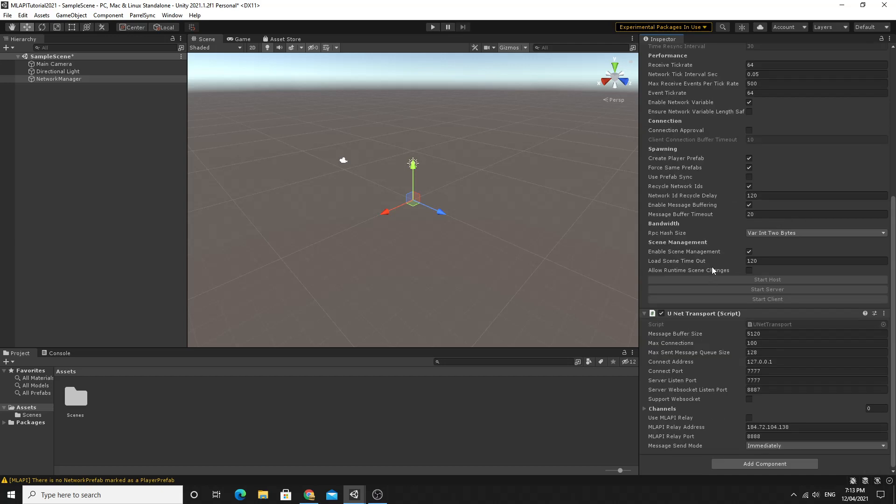
mouse_move(734, 303)
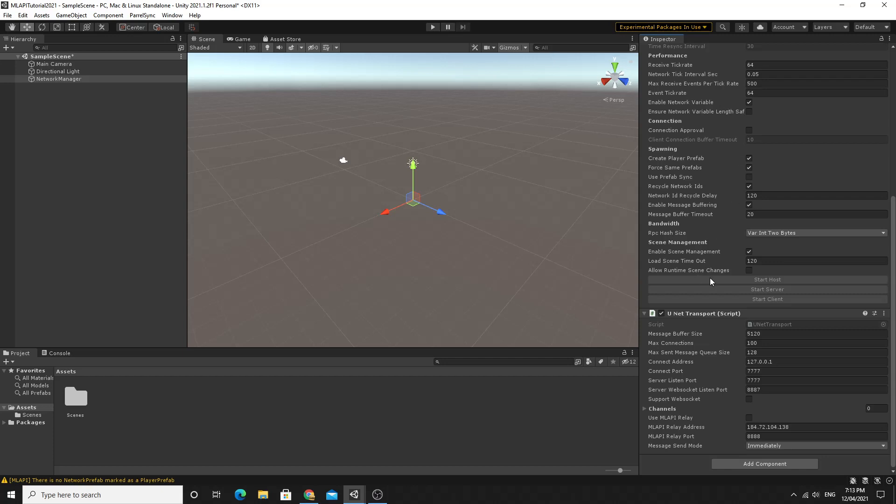
mouse_move(722, 291)
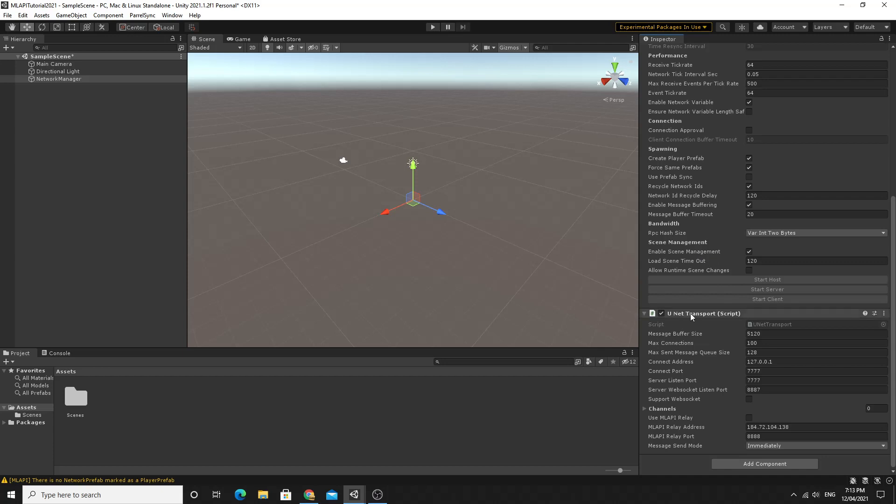
mouse_move(712, 317)
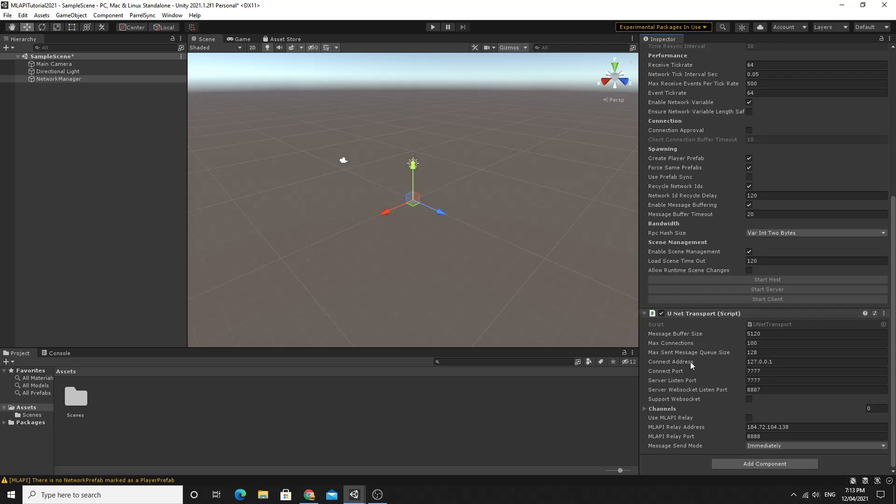
left_click(816, 361)
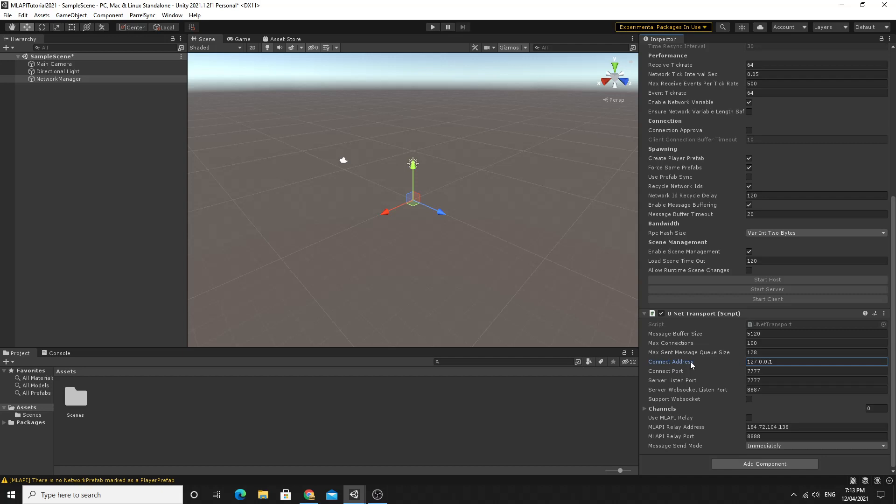
mouse_move(733, 365)
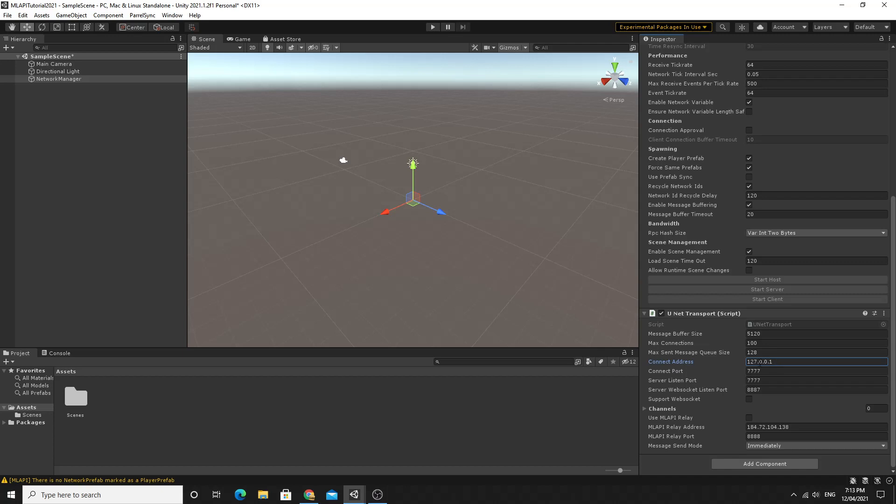
mouse_move(688, 364)
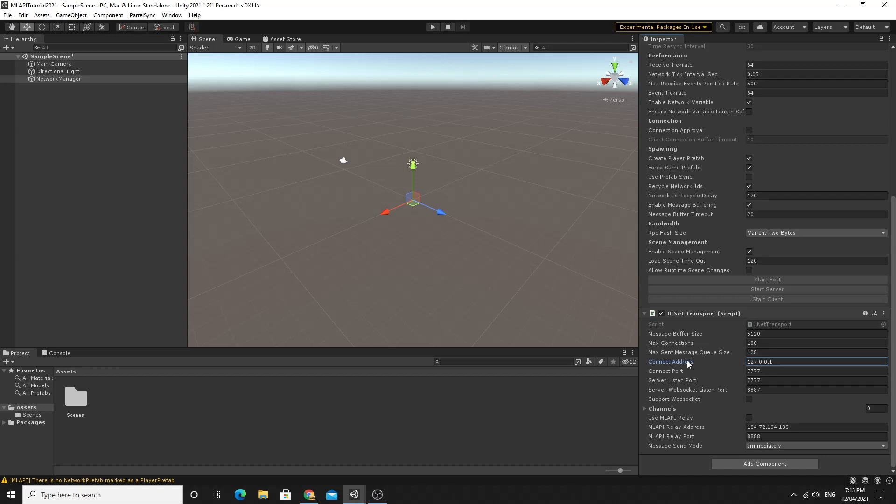
mouse_move(655, 328)
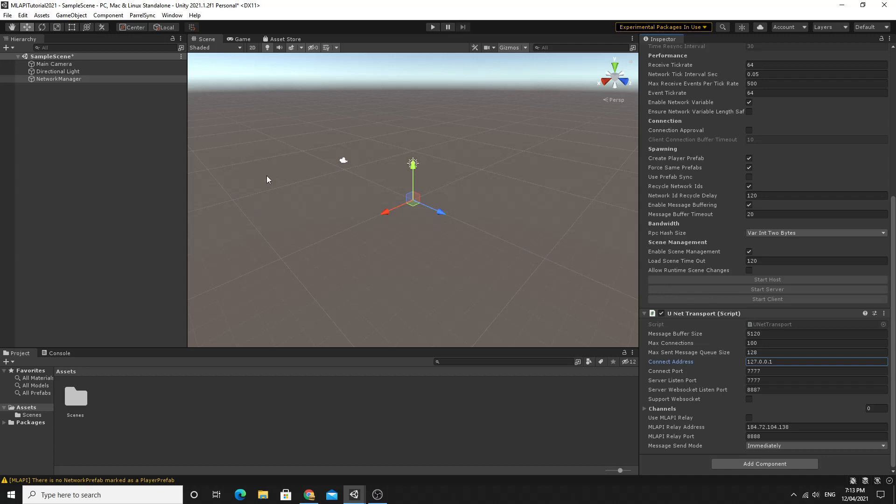
mouse_move(109, 139)
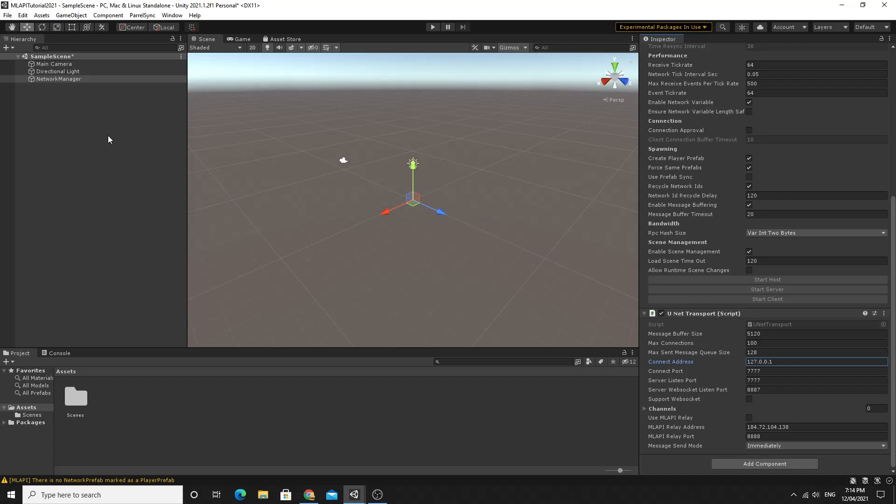
- Create a new 3D cube in SampleScene and name it TestCube
left_click(58, 79)
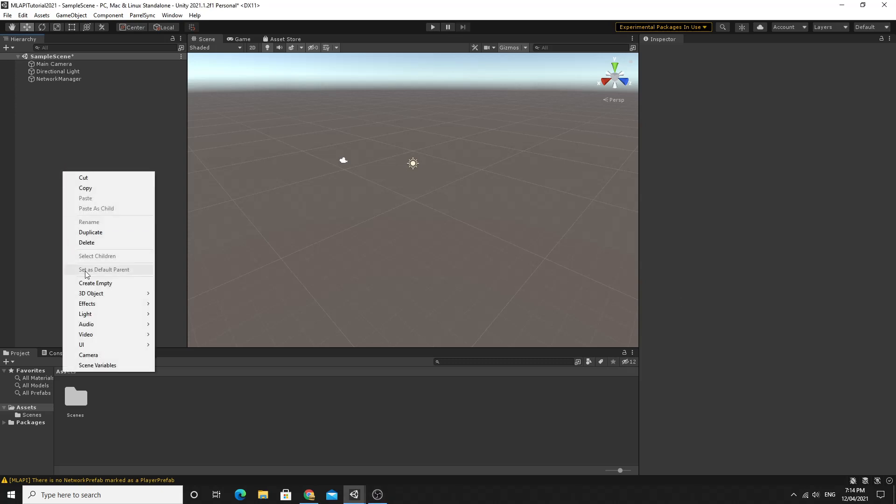
mouse_move(91, 293)
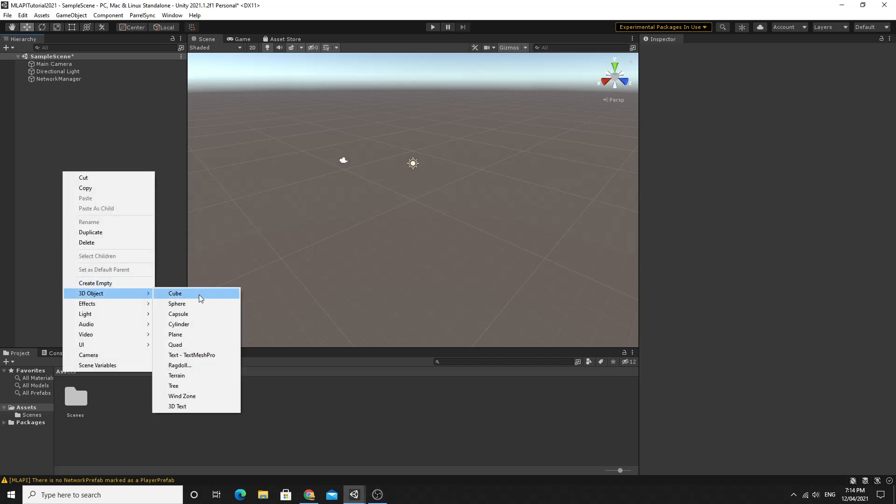
left_click(175, 293)
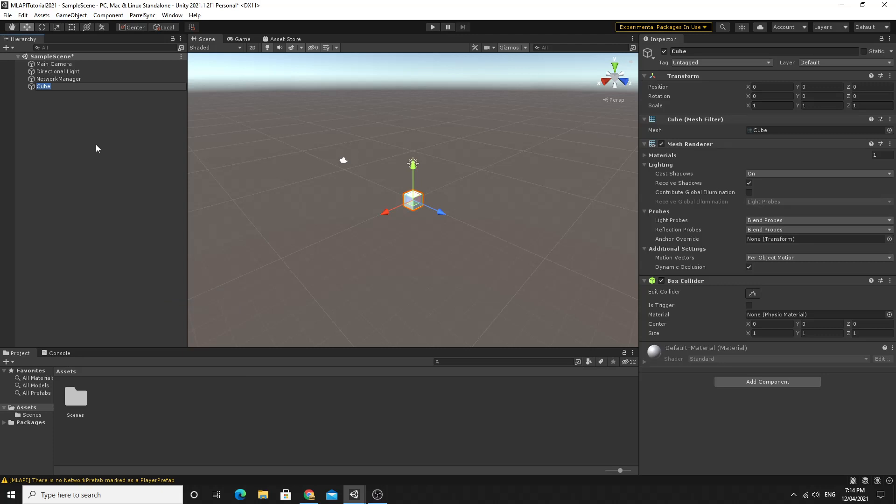
type("Test")
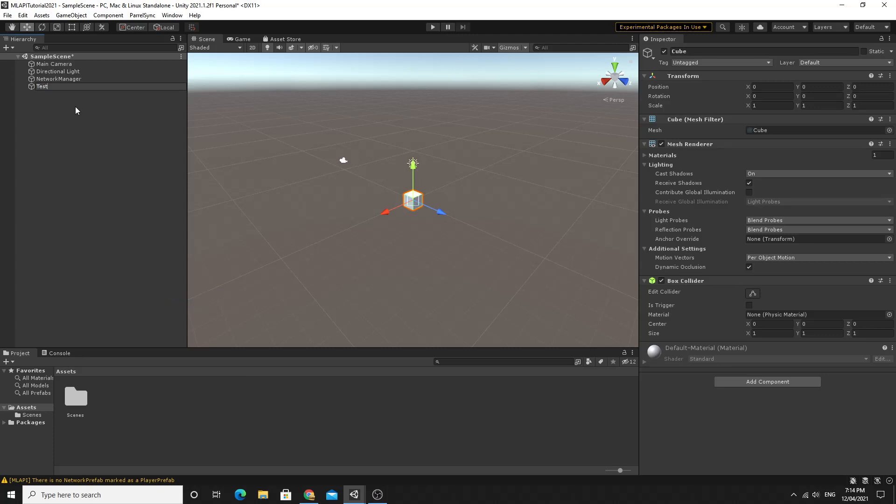
type("TestCube")
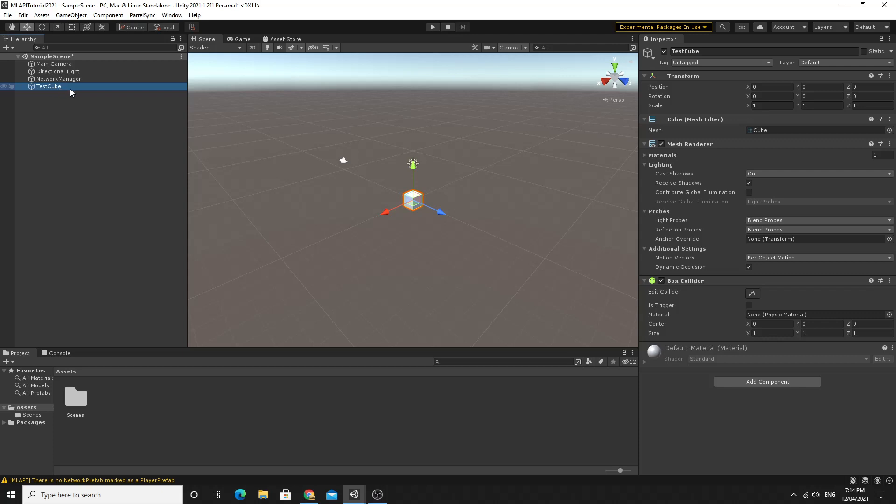
mouse_move(660, 187)
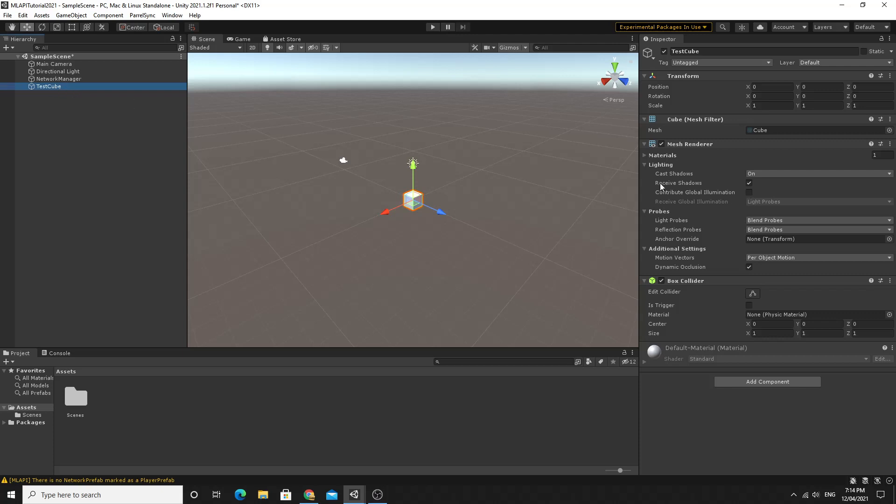
mouse_move(674, 173)
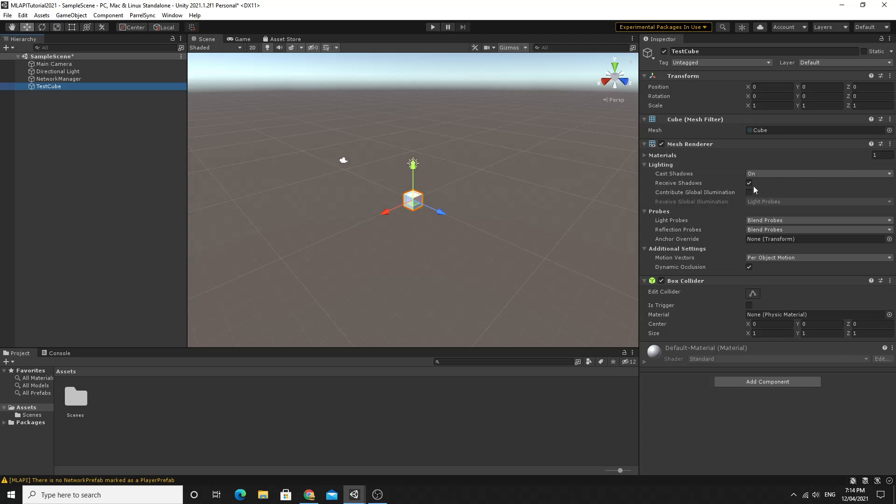
left_click(750, 182)
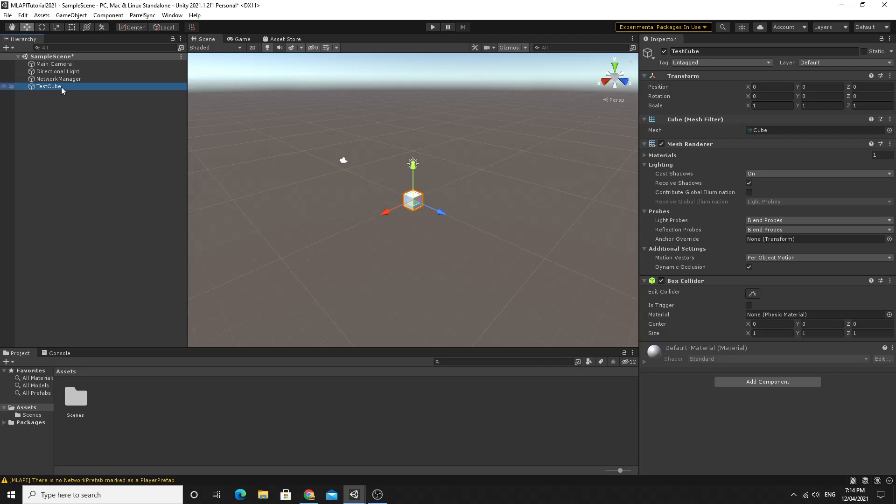
- Add MLAPI NetworkObject and NetworkTransform components to TestCube
left_click(767, 380)
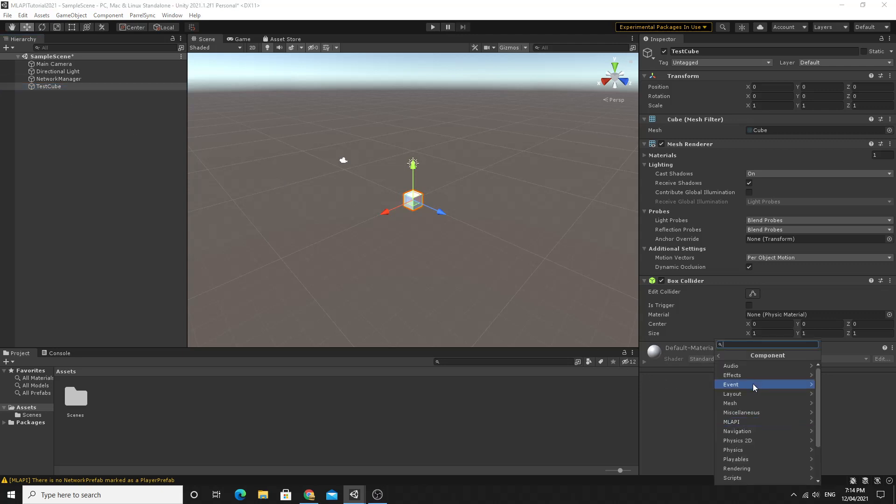
left_click(730, 421)
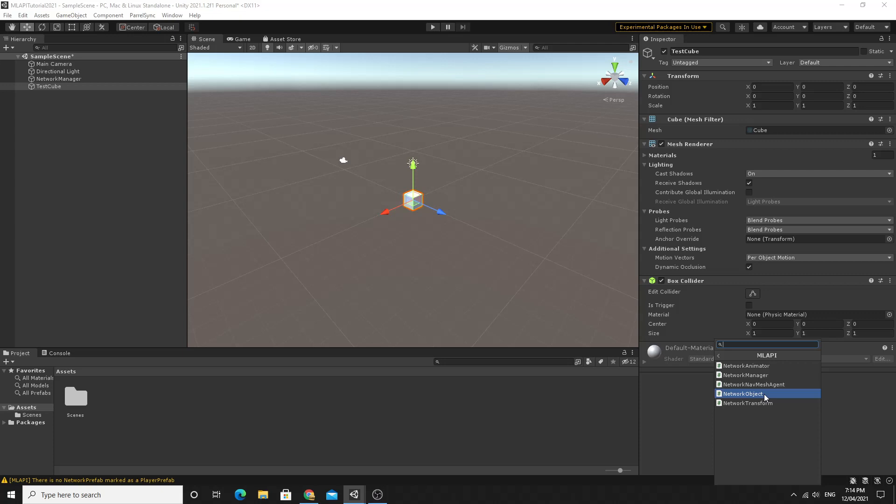
mouse_move(746, 403)
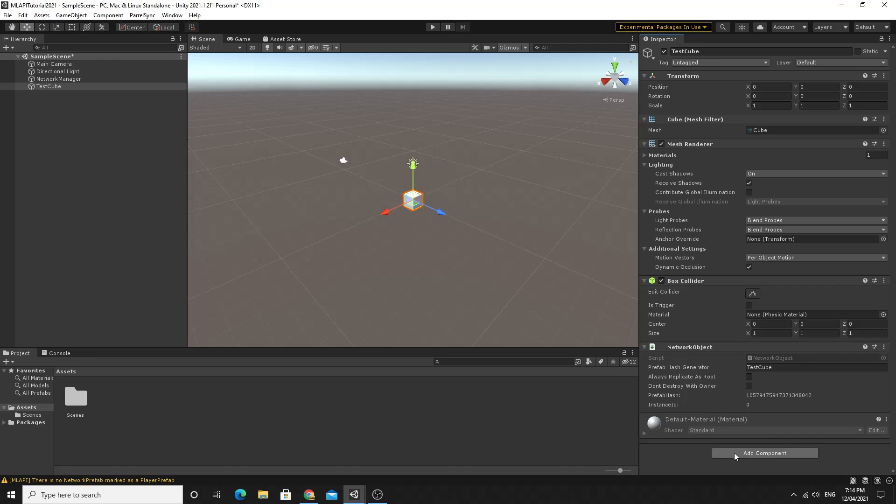
left_click(764, 453)
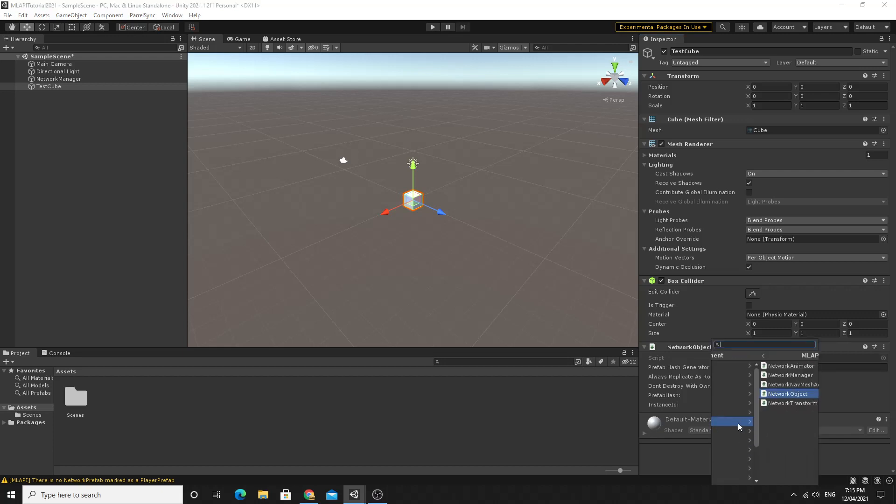
mouse_move(745, 404)
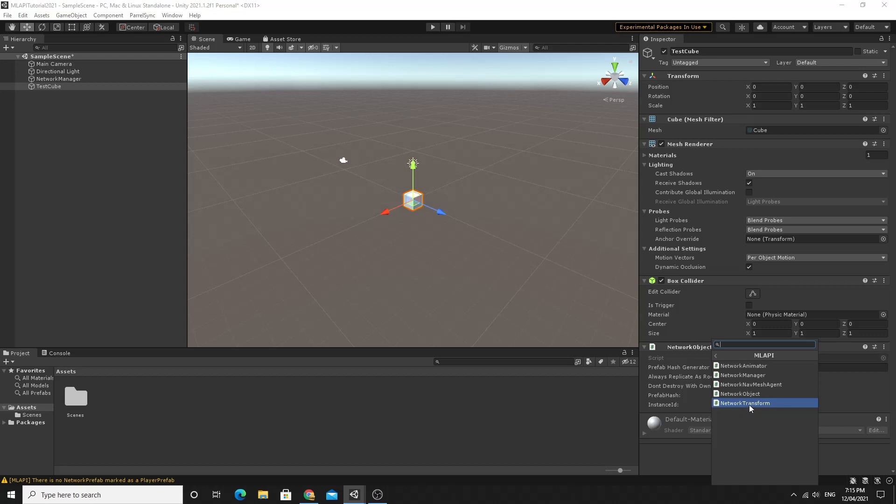
left_click(744, 403)
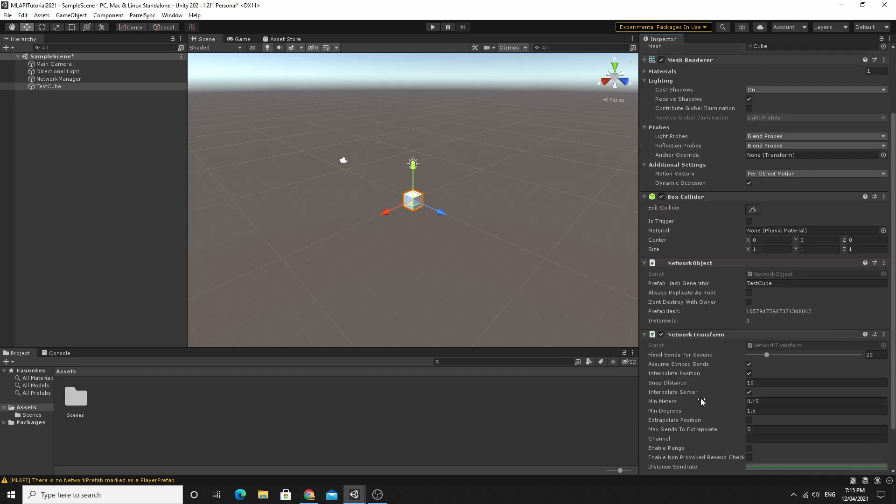
scroll("down", 3)
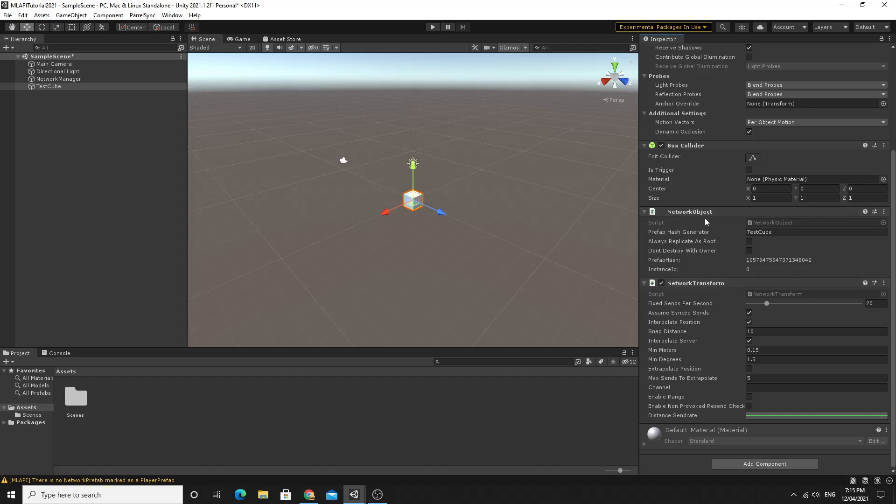
mouse_move(721, 237)
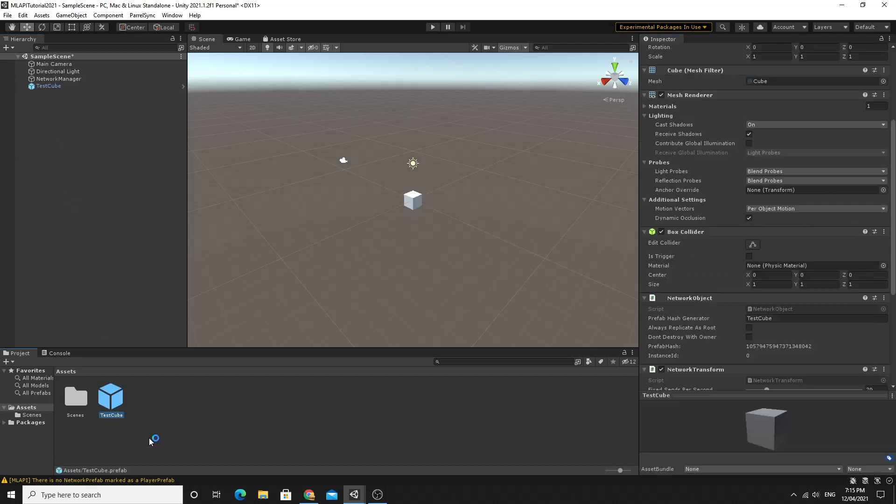
mouse_move(69, 103)
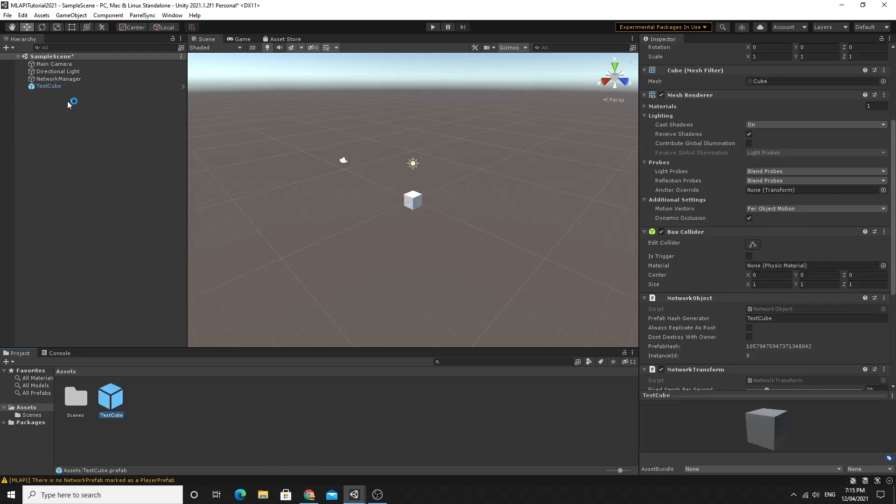
- Turn TestCube into a prefab asset and remove it from the scene hierarchy
left_click(48, 86)
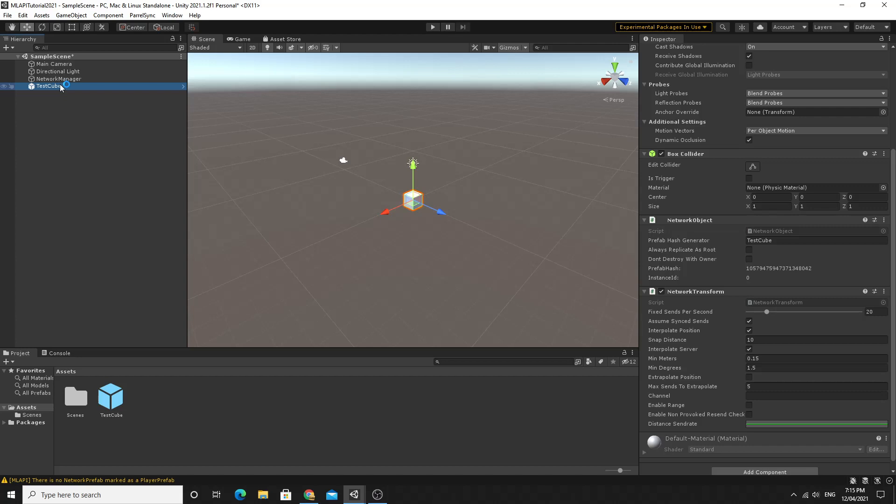
left_click(59, 78)
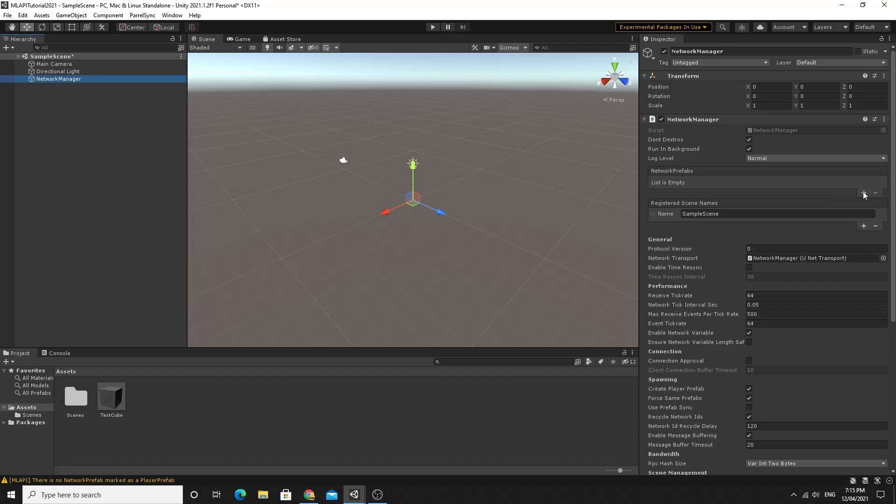
- Register the TestCube prefab in NetworkManager's NetworkPrefabs list as the Default Player Prefab
left_click(864, 193)
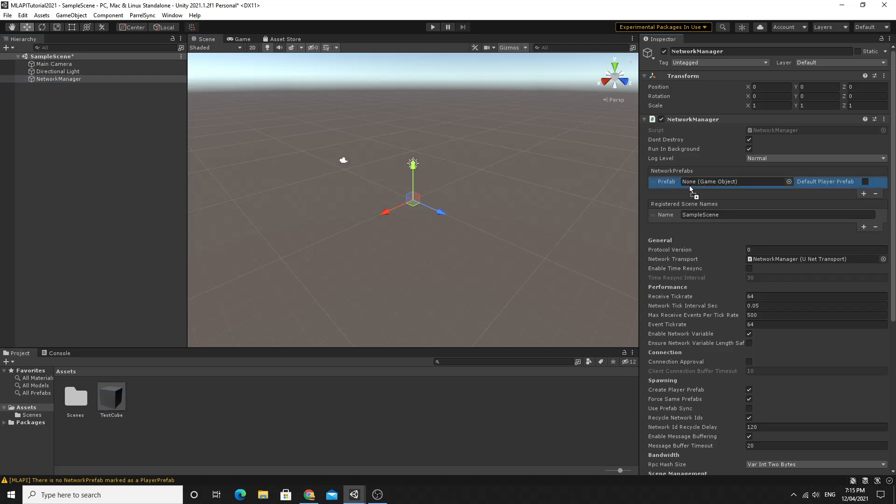
left_click_drag(111, 393, 731, 181)
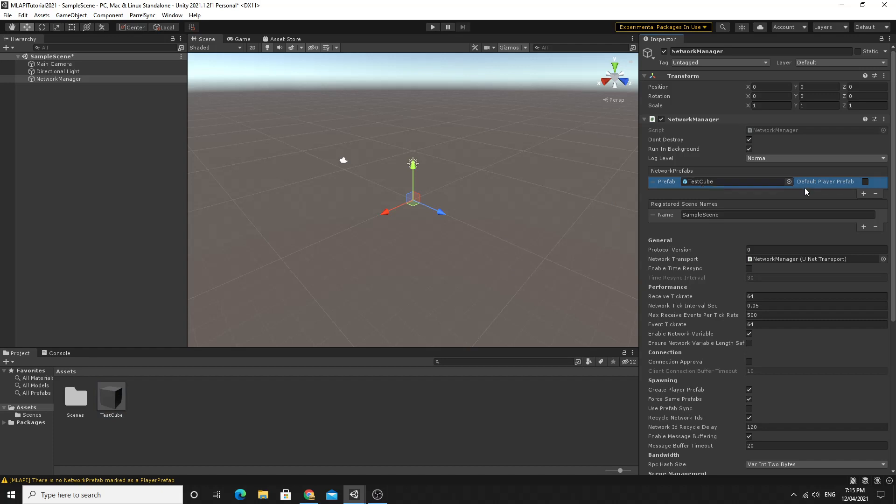
left_click(865, 182)
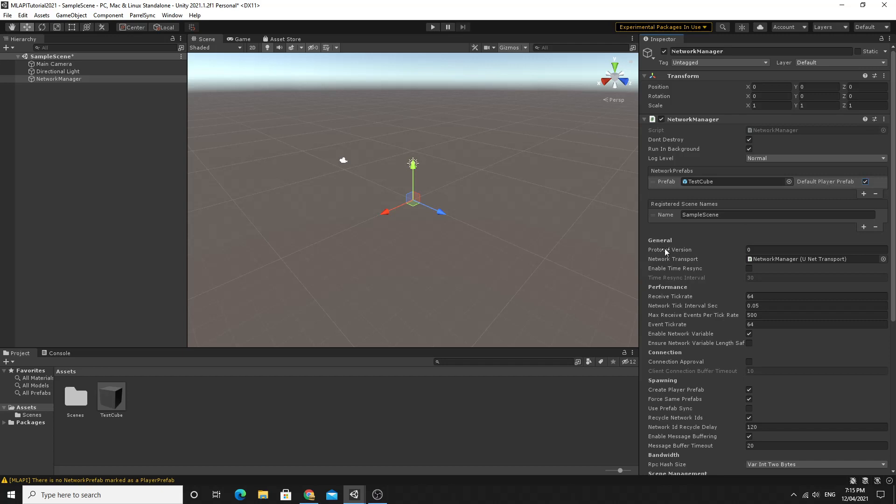
left_click(60, 79)
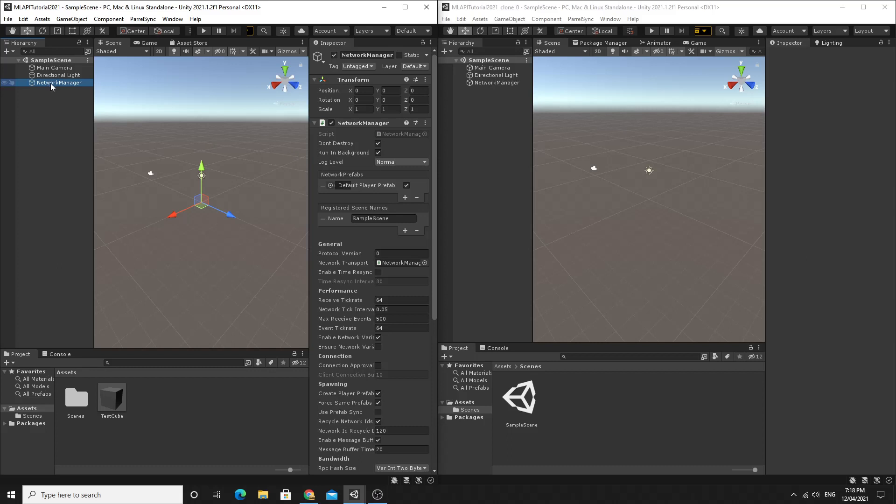
mouse_move(62, 85)
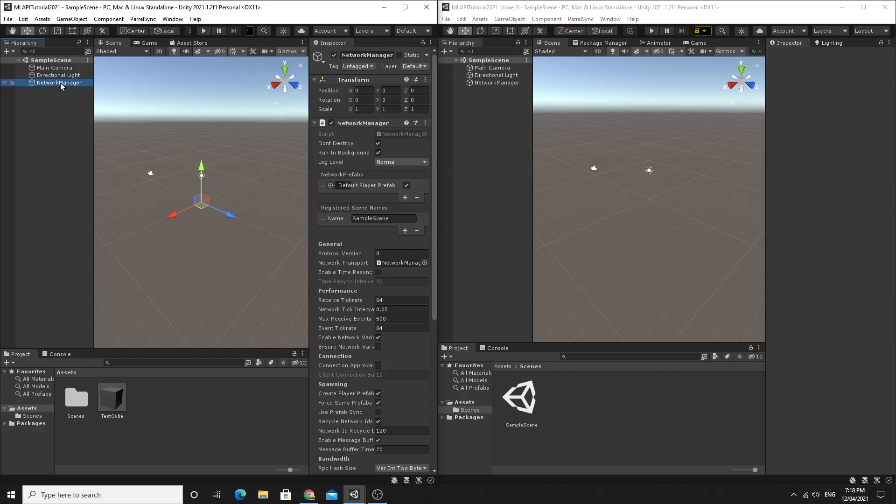
- Enter play mode in the main editor and start NetworkManager as host
left_click(204, 31)
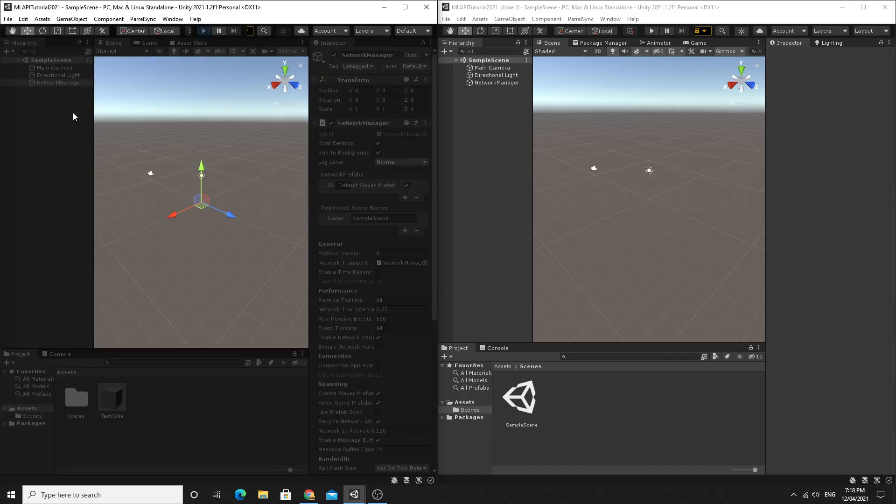
left_click(204, 30)
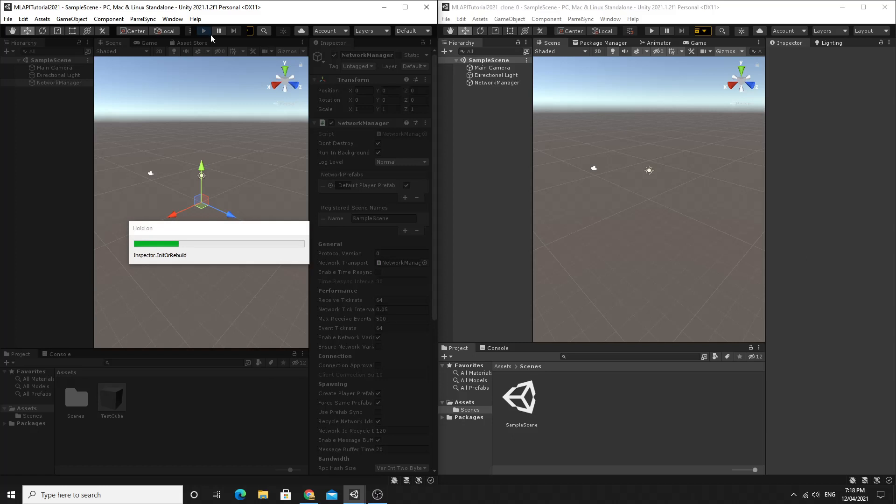
left_click(203, 31)
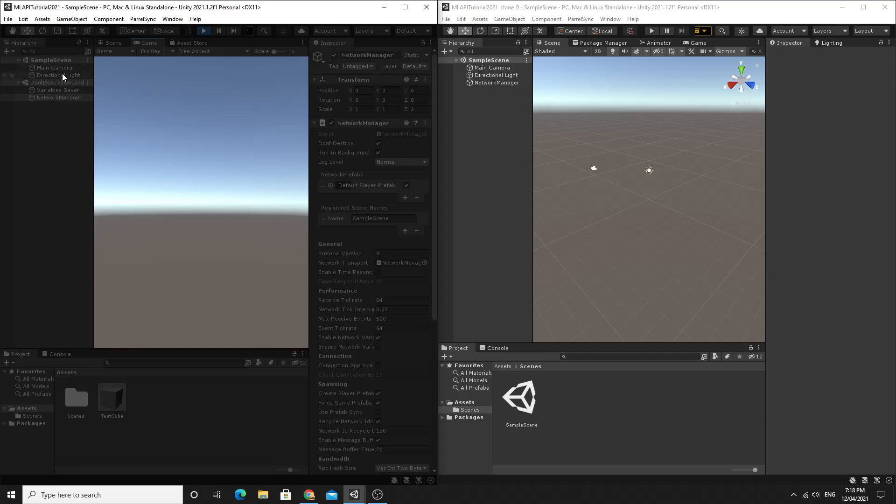
left_click(59, 97)
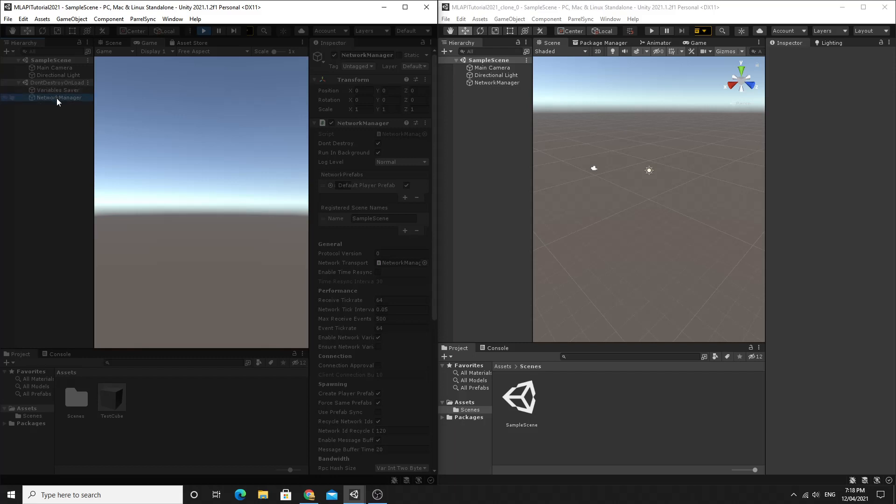
scroll("down", 3)
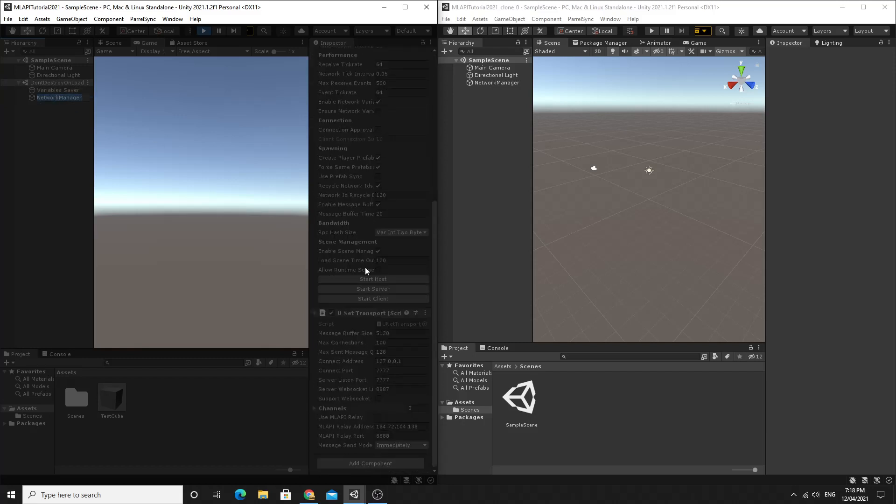
left_click(373, 279)
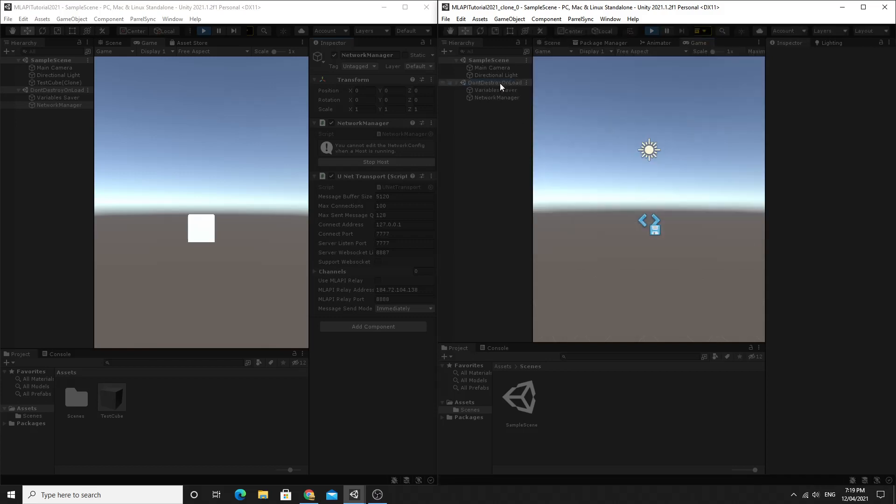
- Start the clone editor as client and inspect both spawned TestCube(Clone) objects
left_click(498, 97)
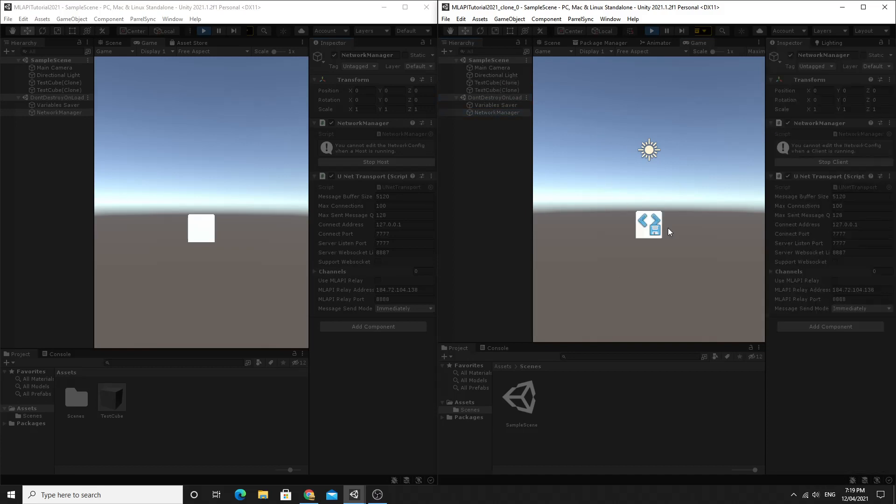
left_click(495, 82)
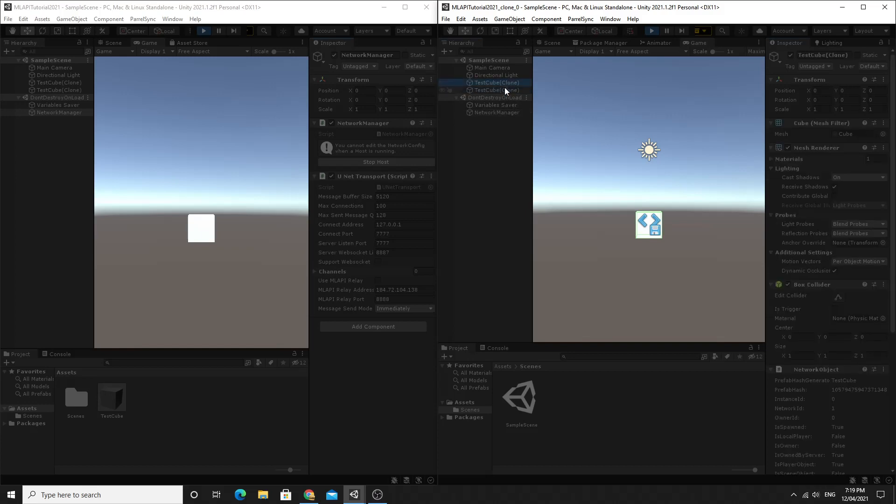
left_click(496, 89)
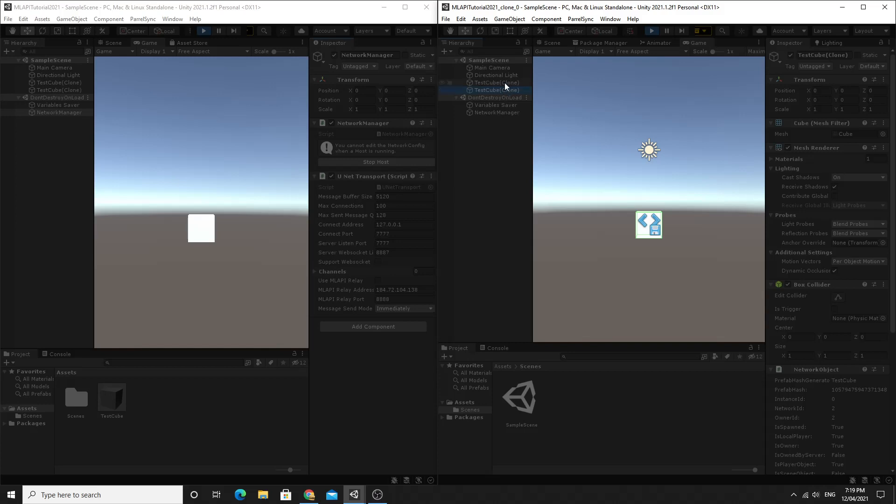
mouse_move(509, 90)
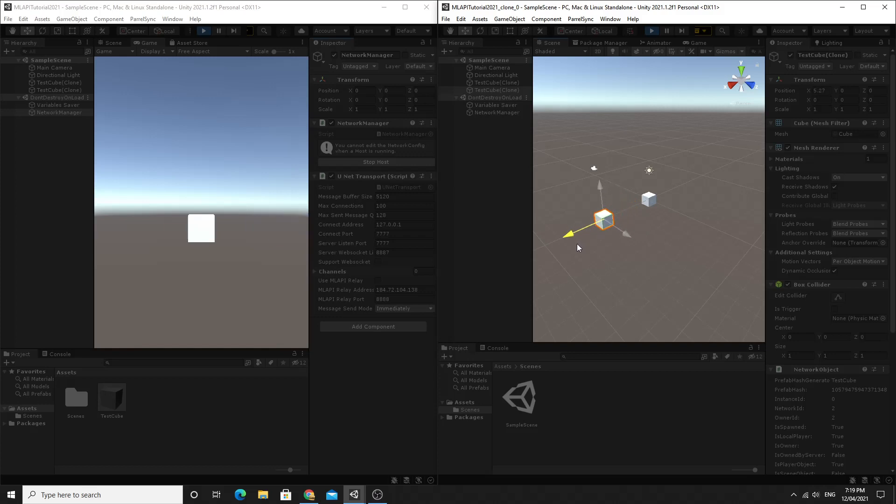
- Drag the client's local TestCube along the X axis right then back left to test synchronization
left_click_drag(603, 222, 668, 192)
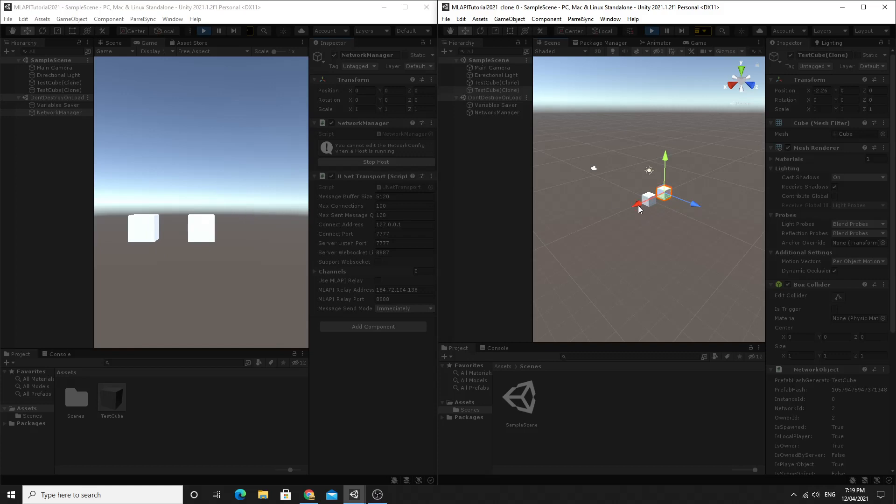
left_click_drag(664, 197, 628, 207)
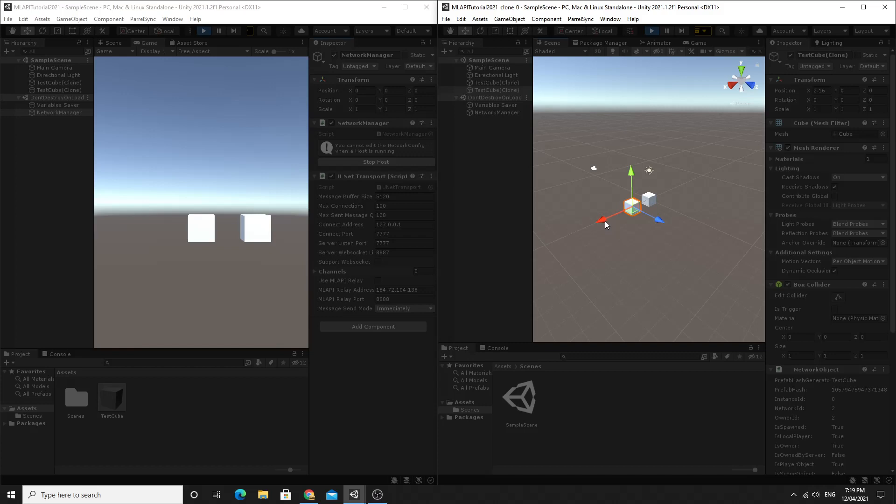
mouse_move(603, 223)
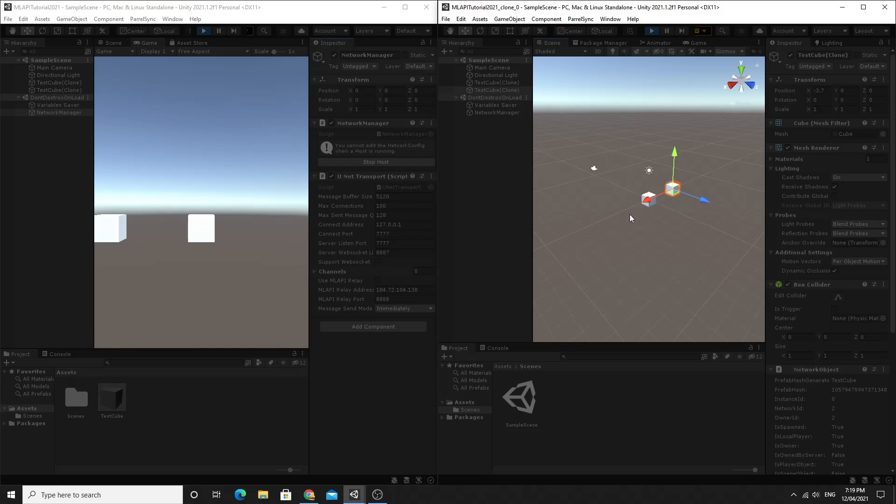
mouse_move(646, 206)
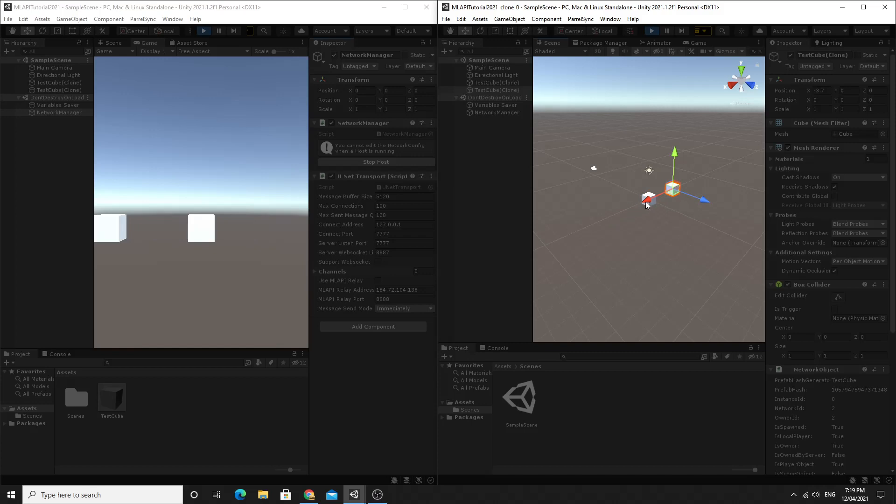